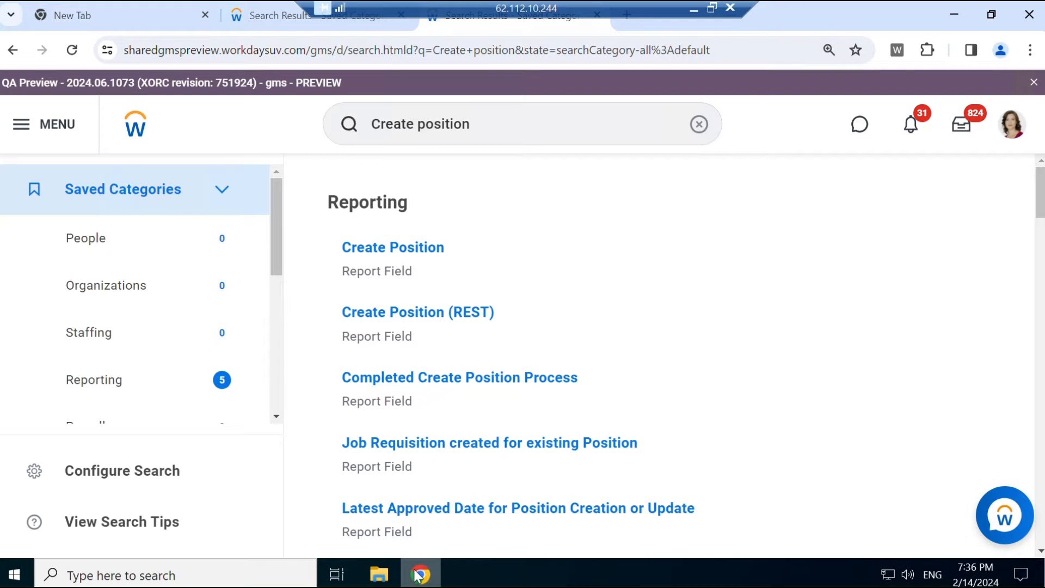
pyautogui.moveTo(203, 374)
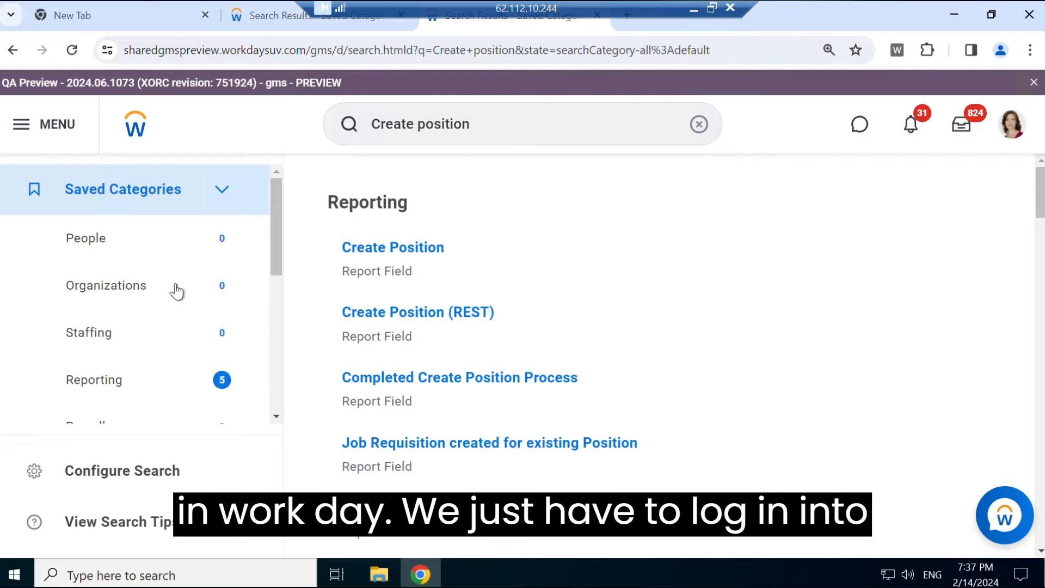
pyautogui.moveTo(643, 288)
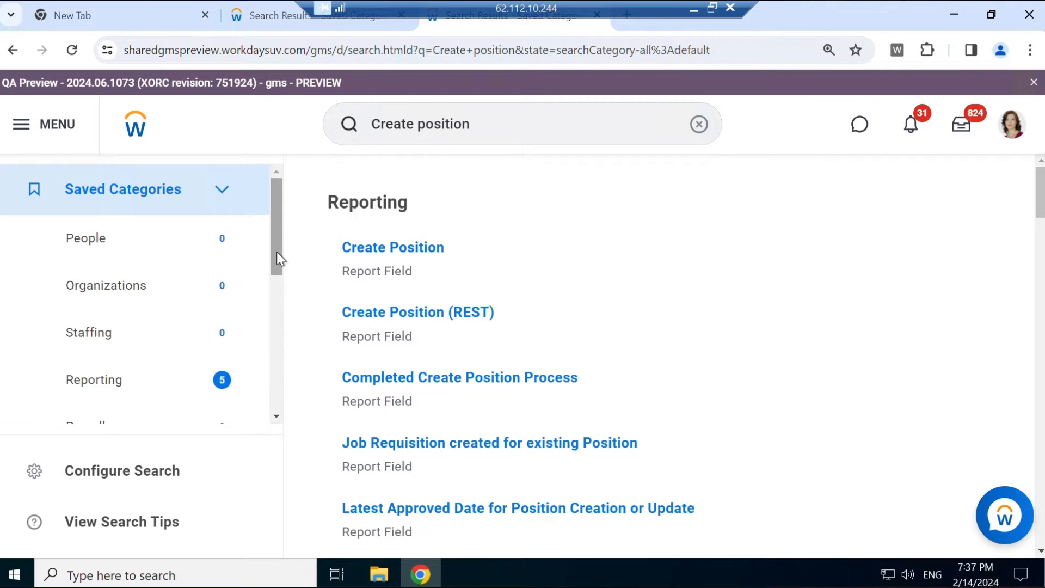
# Step: Filter the search results to Tasks and Reports and launch the Create Position task
pyautogui.scroll(-3)
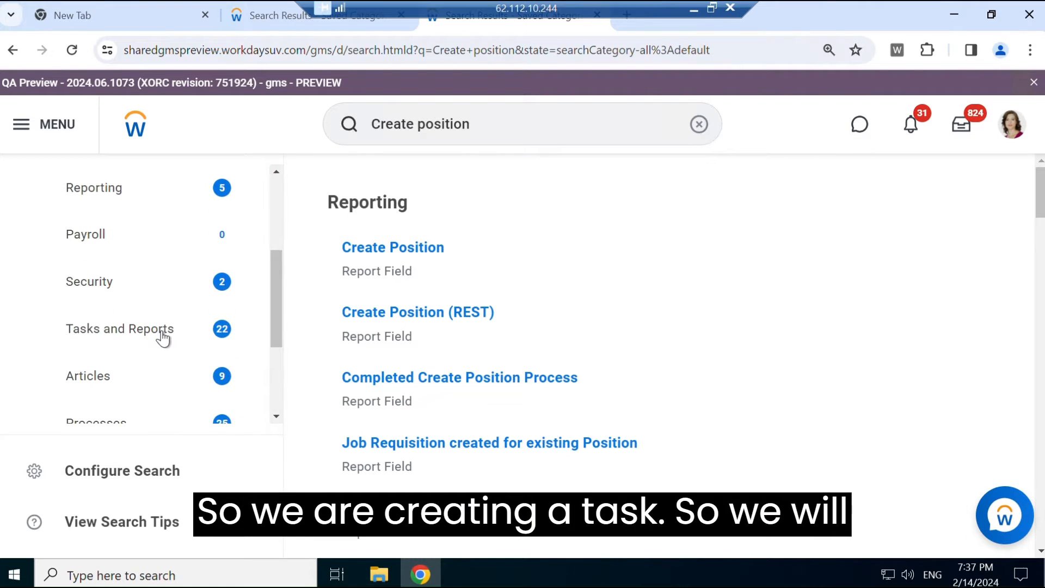
pyautogui.click(119, 328)
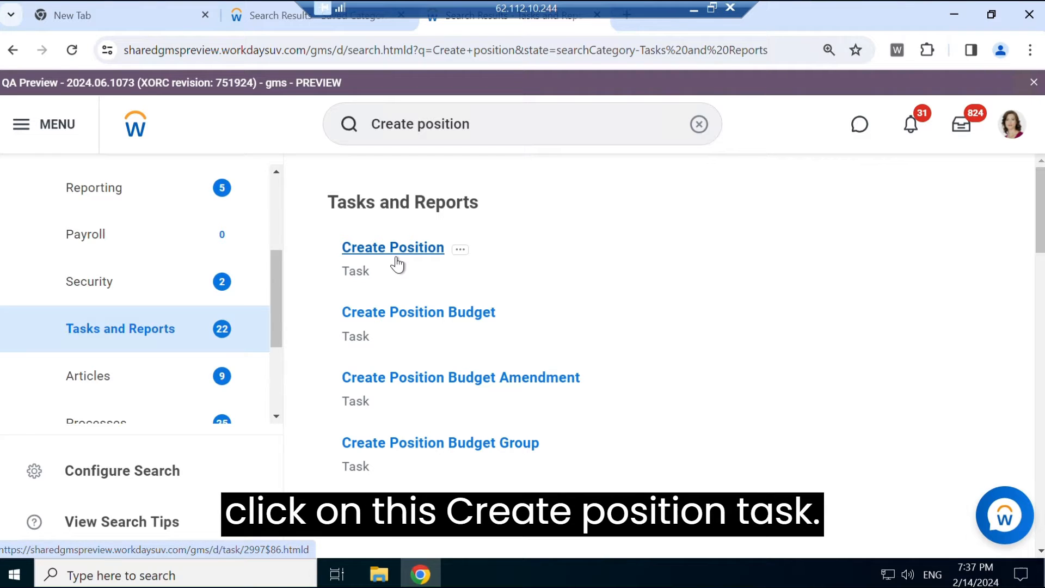
pyautogui.click(393, 247)
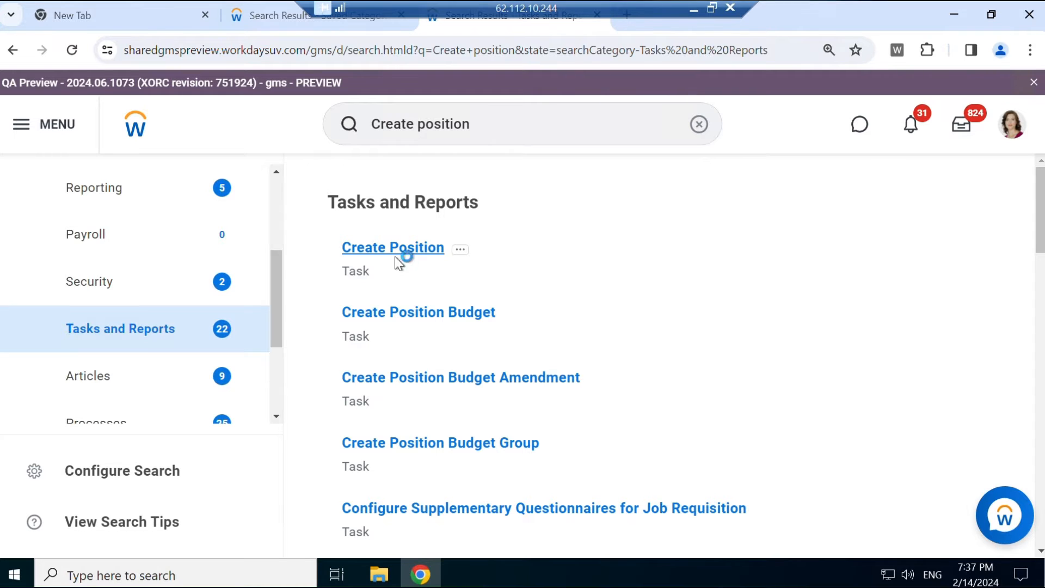
pyautogui.click(393, 247)
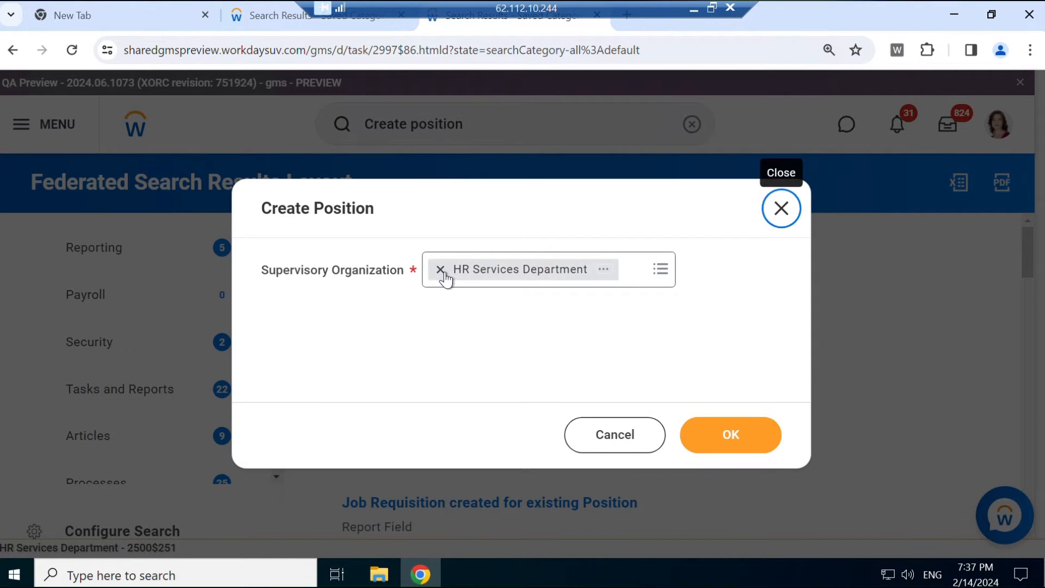
# Step: Replace HR Services Department with 2024 Training & Development Department - USA as supervisory organization
pyautogui.click(441, 269)
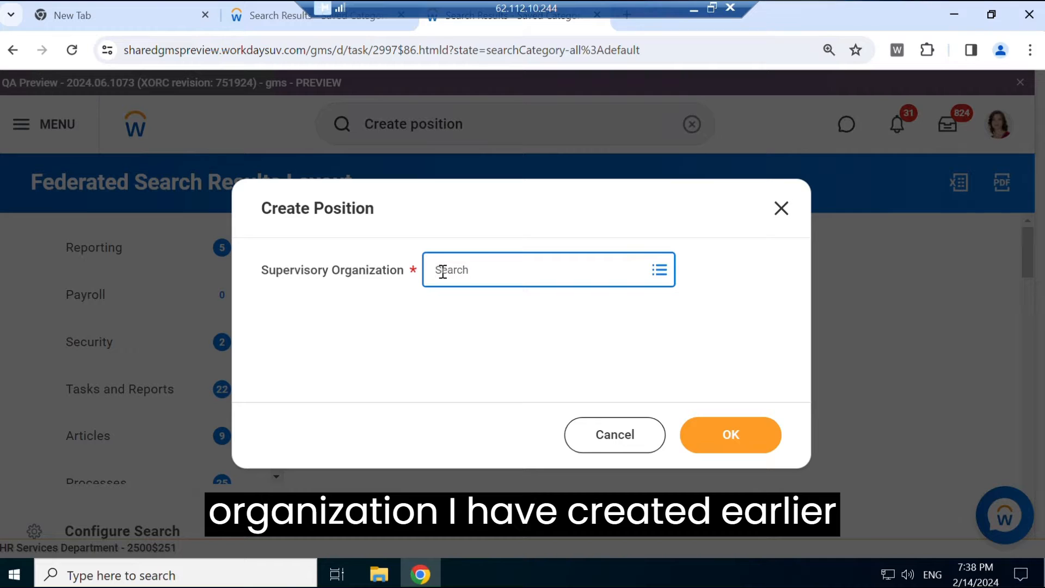
pyautogui.write('2t2')
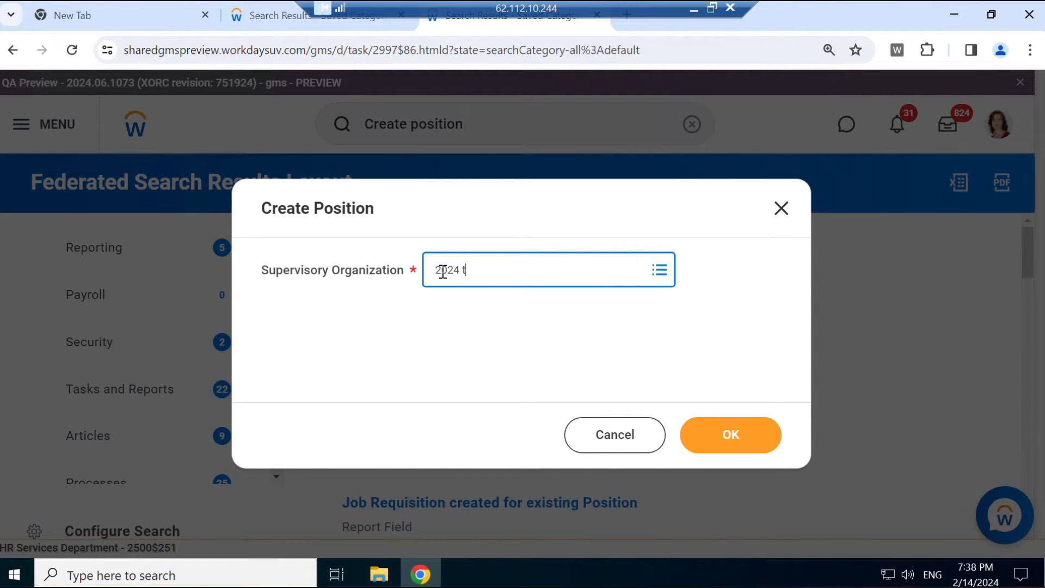
pyautogui.write('raining & Development Department - USA Department')
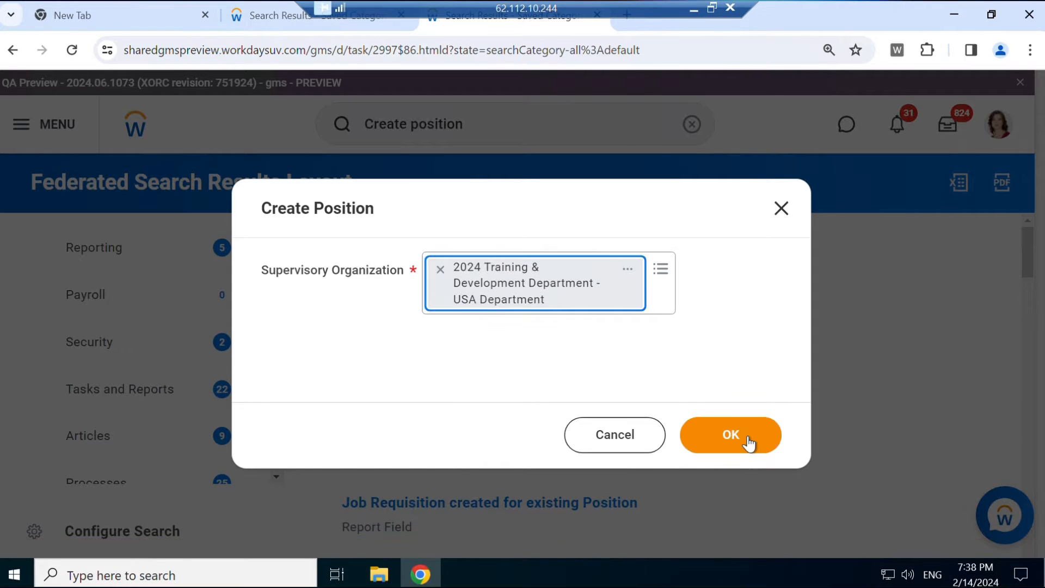
pyautogui.click(730, 435)
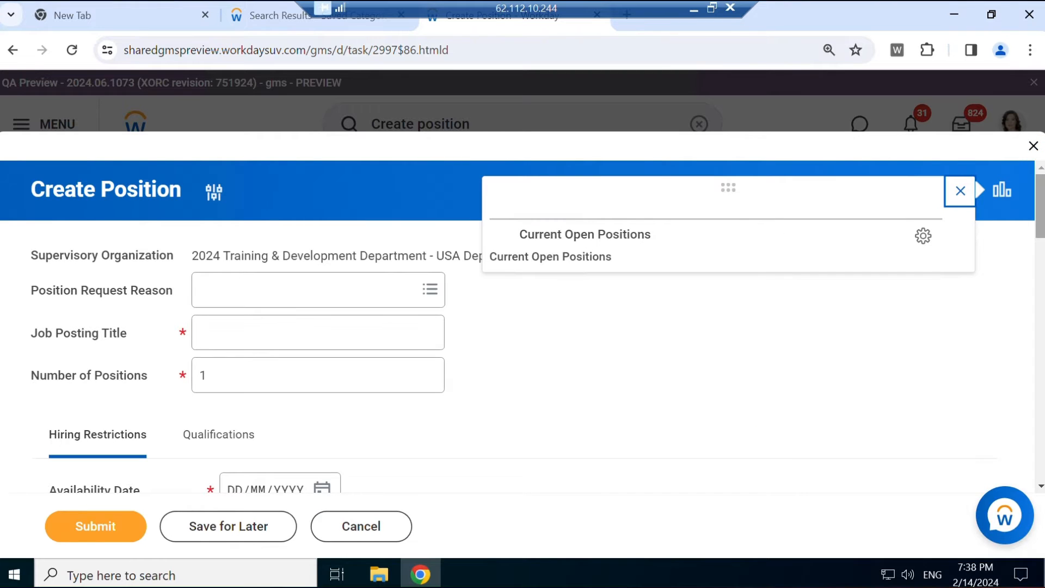
# Step: Enter 'HCM Workday Trainer' as job posting title, fixing the typo, with 2 positions
pyautogui.click(318, 332)
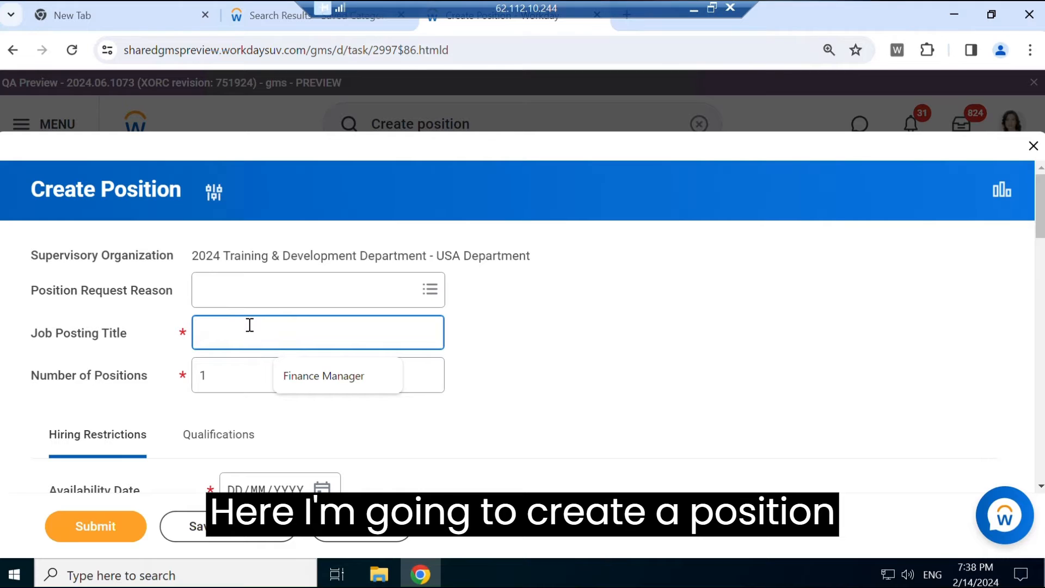
pyautogui.write('HCM')
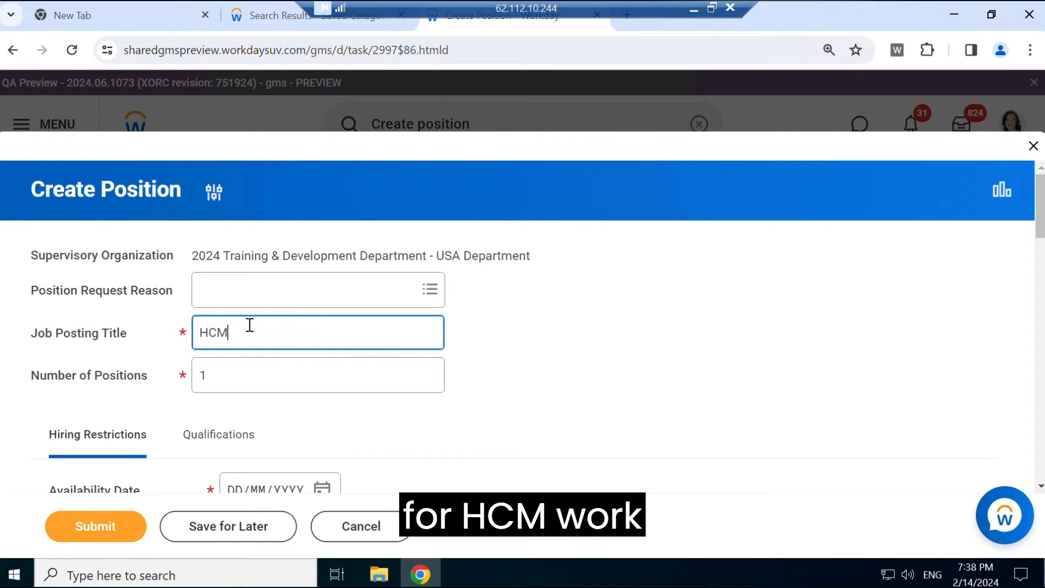
pyautogui.write('Workday Tra')
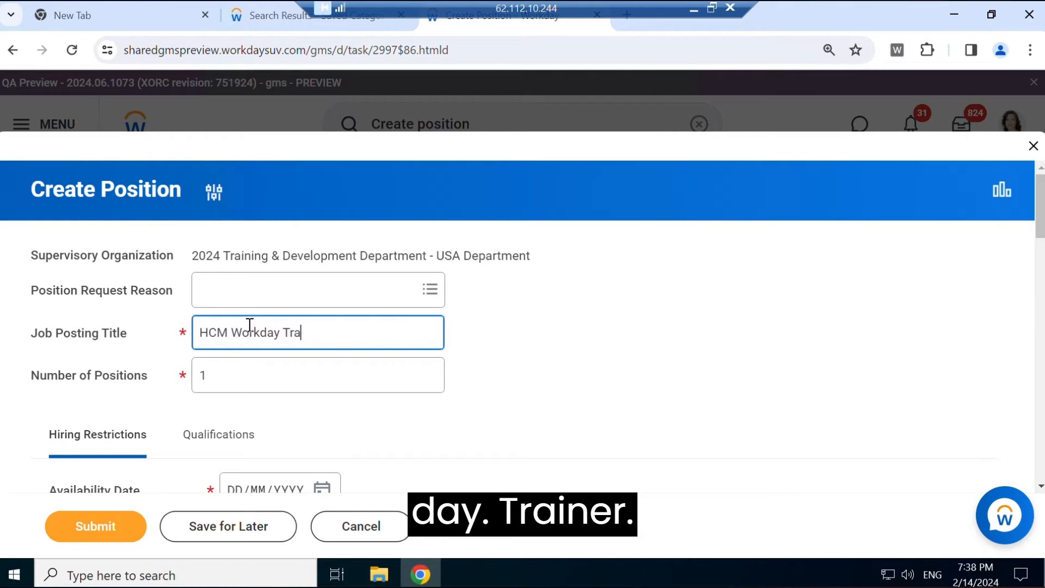
pyautogui.write('inner')
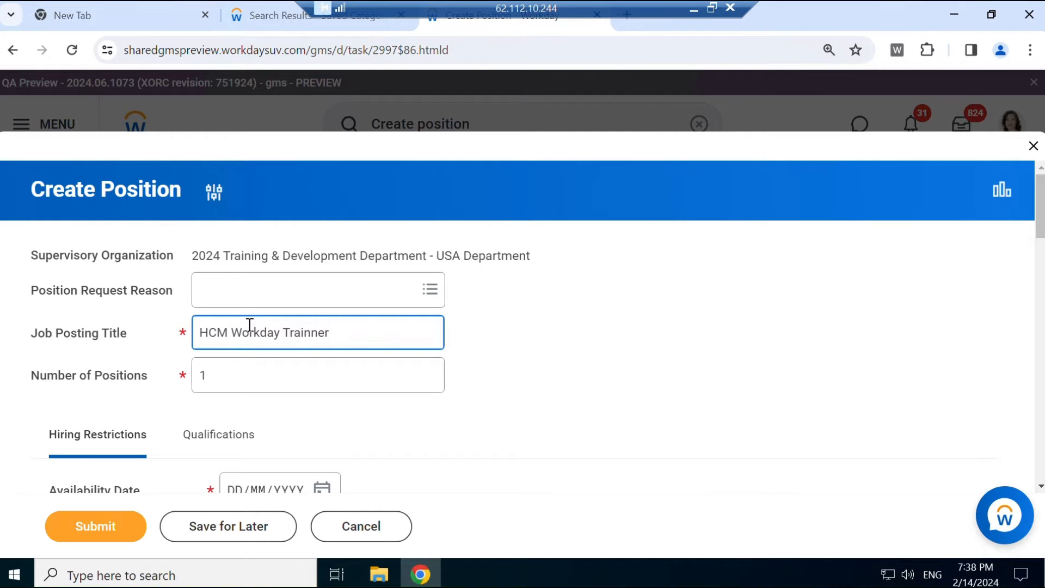
pyautogui.rightClick(306, 333)
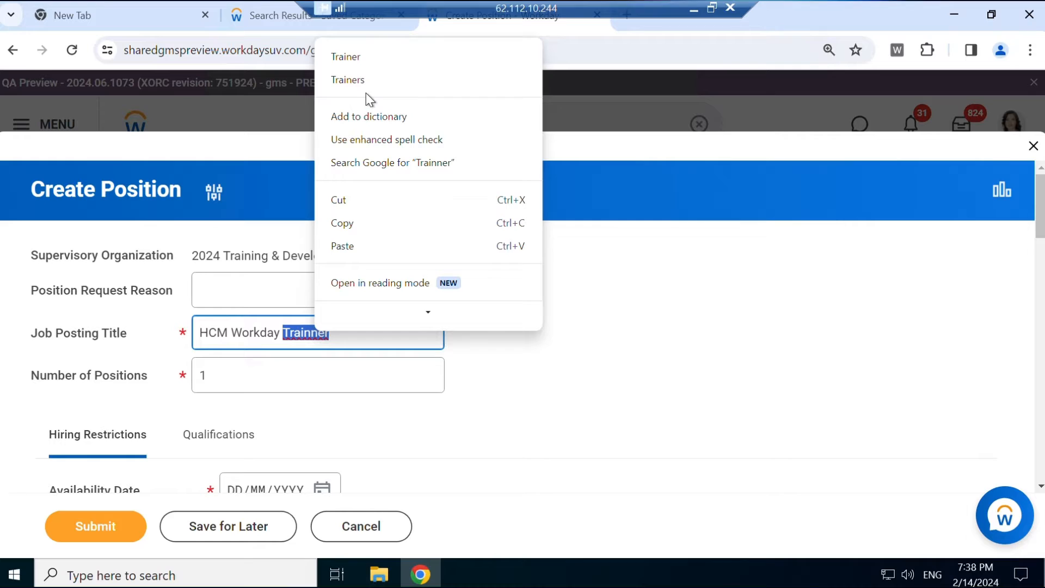
pyautogui.click(318, 375)
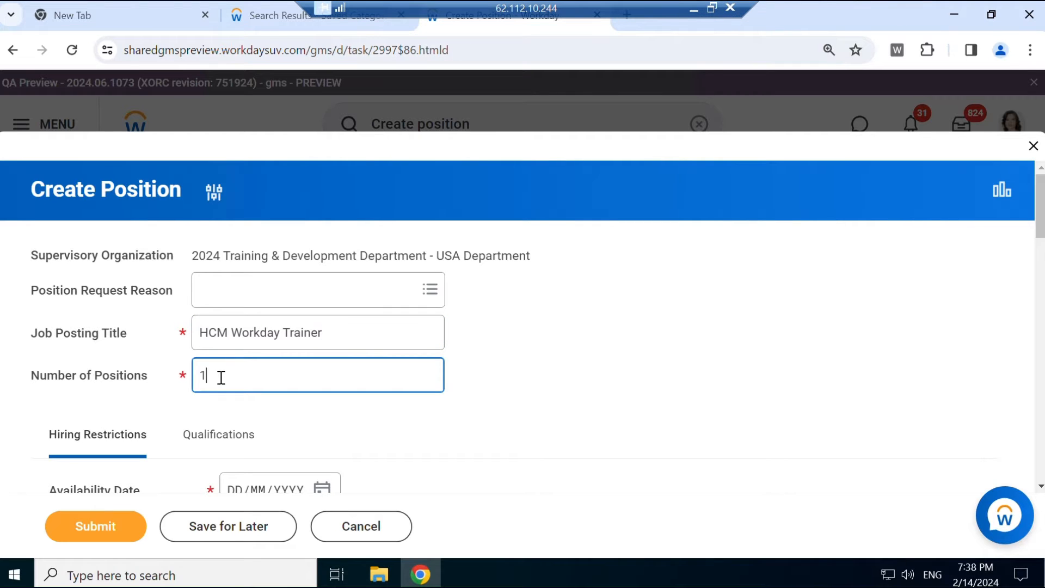
pyautogui.write('2')
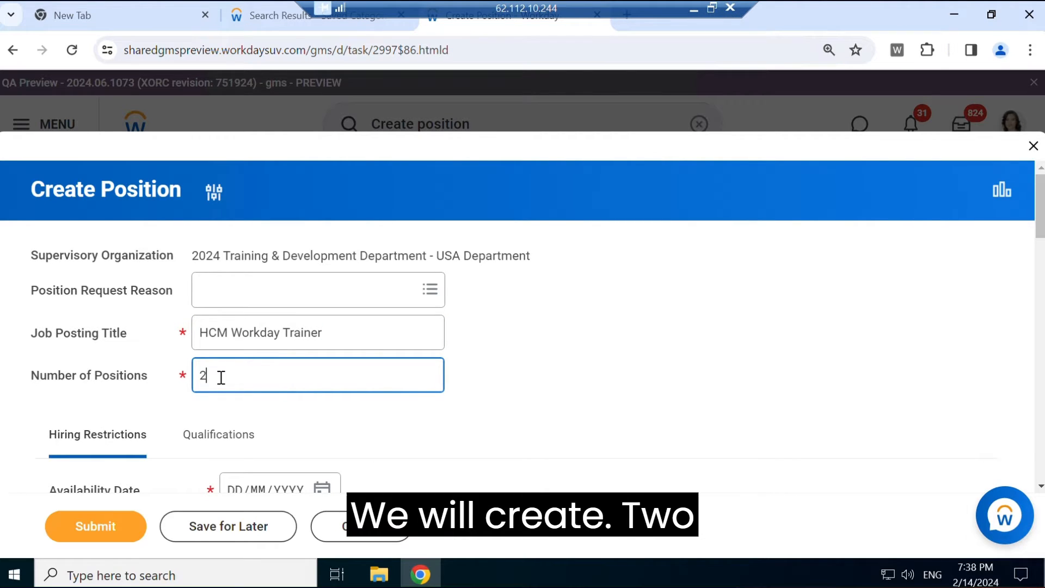
pyautogui.scroll(-3)
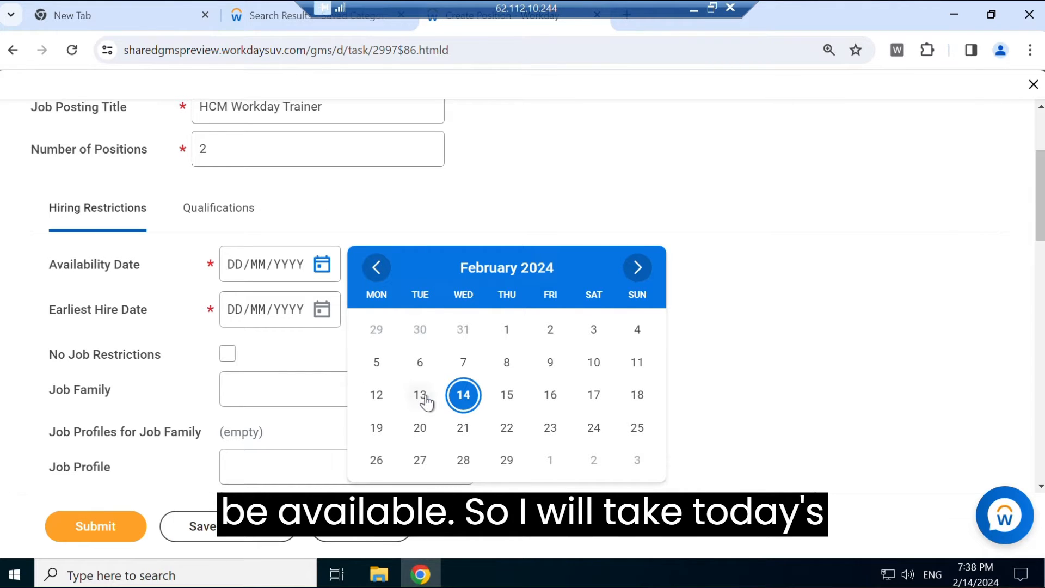
# Step: Set availability and earliest hire dates to 13/02/2024 and pick the Training Specialist job profile
pyautogui.click(419, 395)
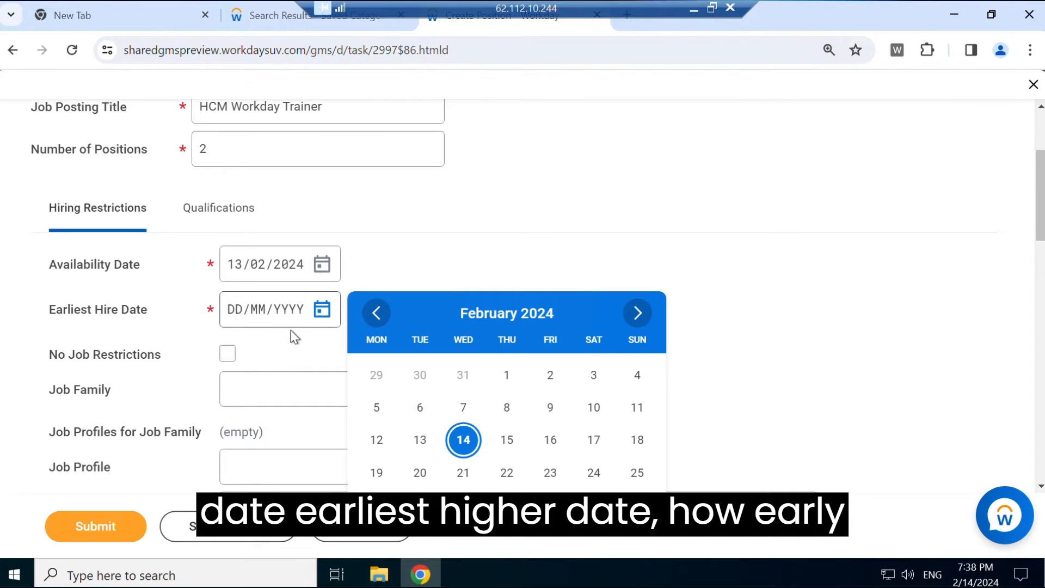
pyautogui.moveTo(416, 449)
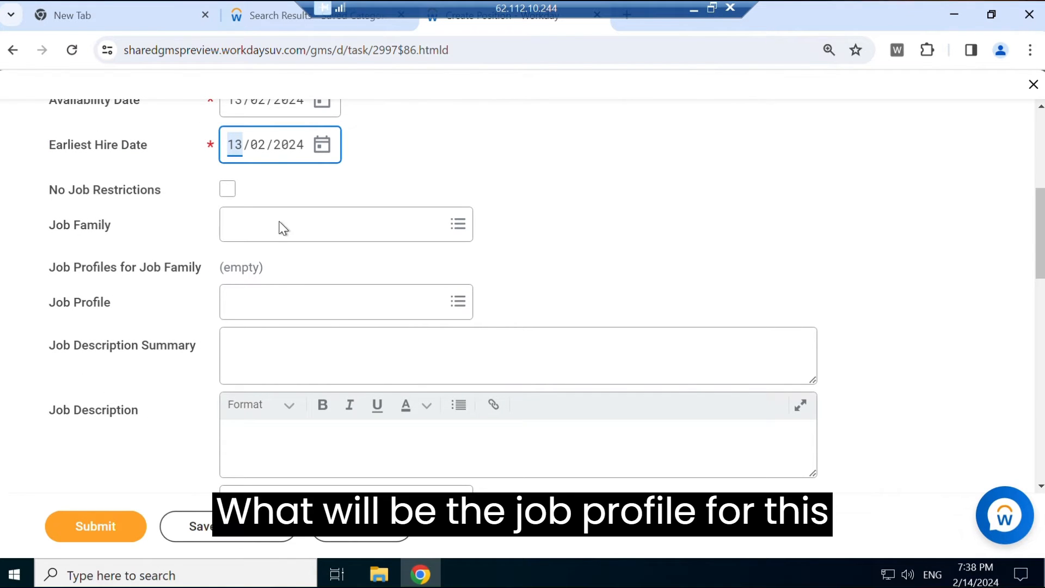
pyautogui.click(344, 301)
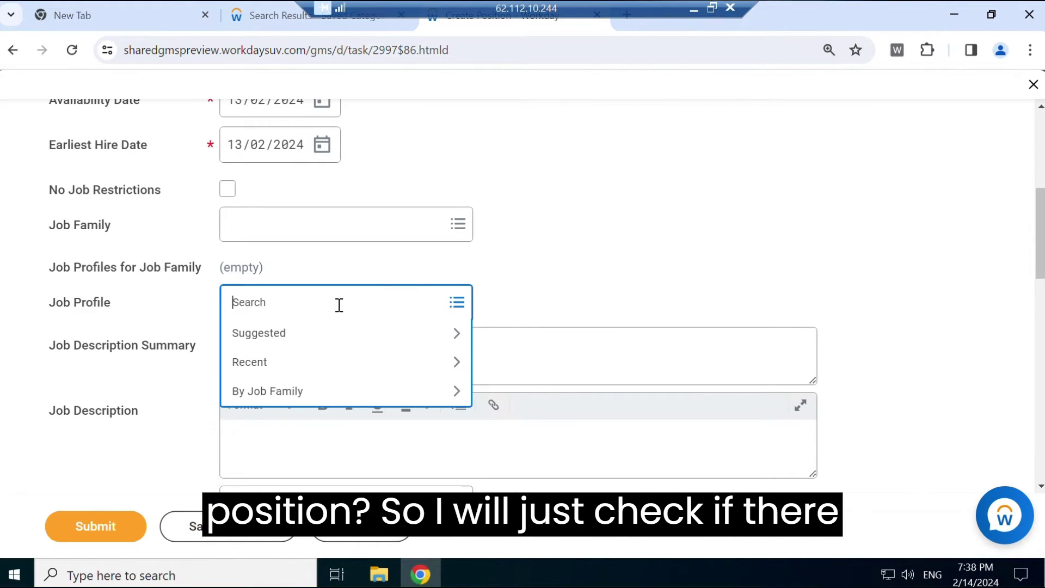
pyautogui.write('train')
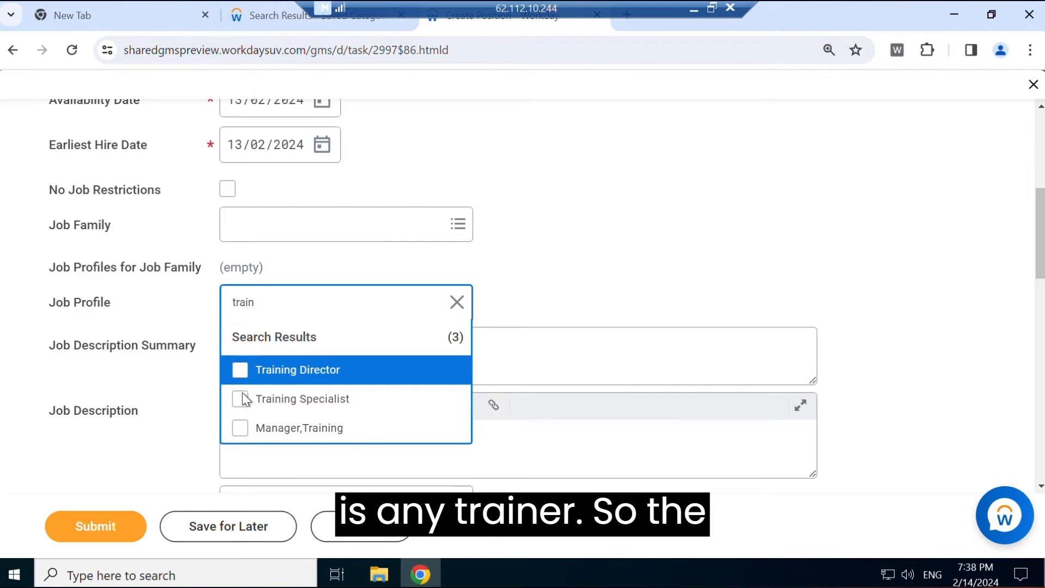
pyautogui.click(240, 398)
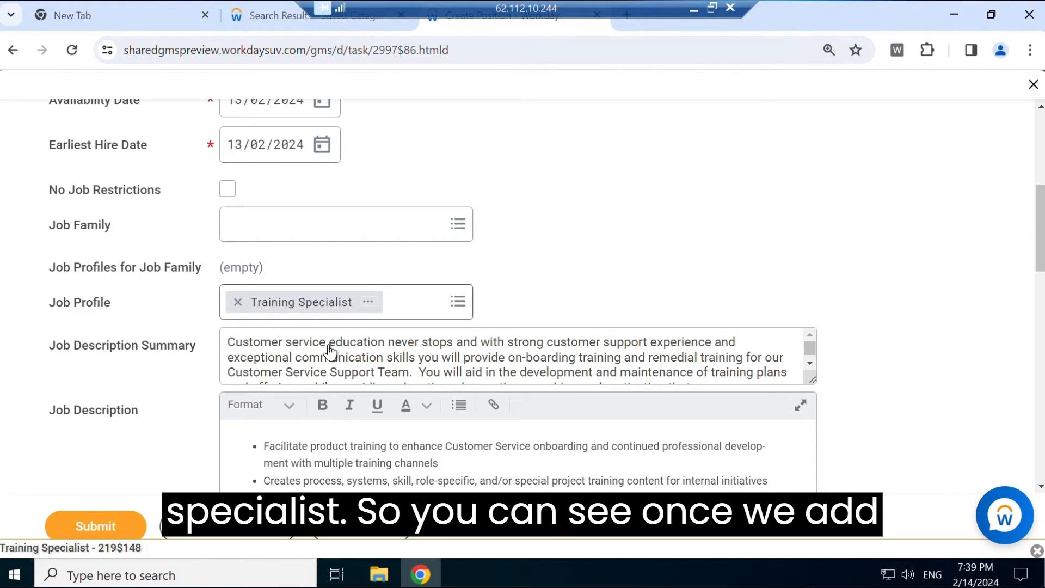
pyautogui.scroll(-3)
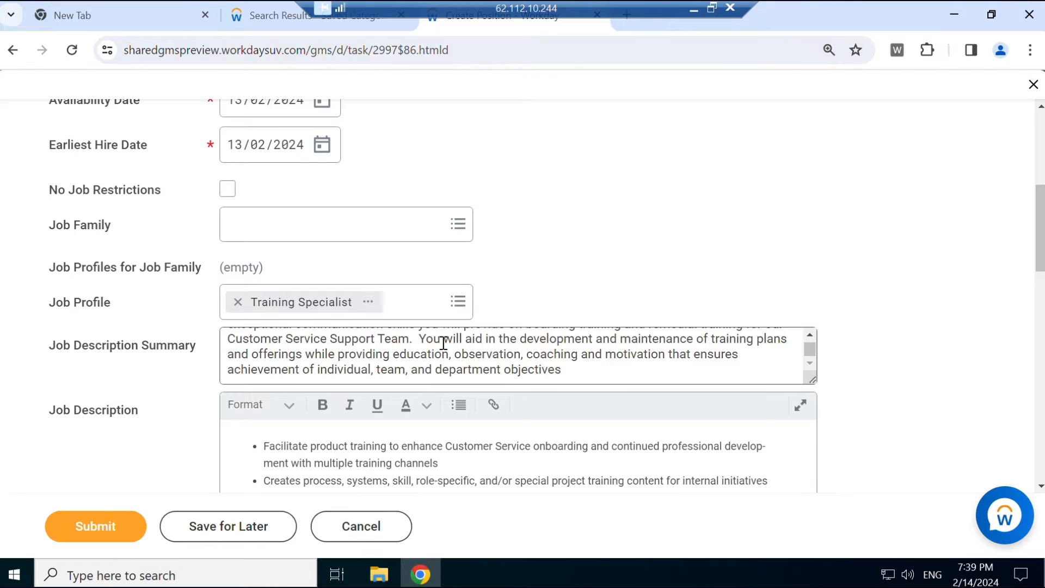
pyautogui.scroll(-3)
pyautogui.write('USA')
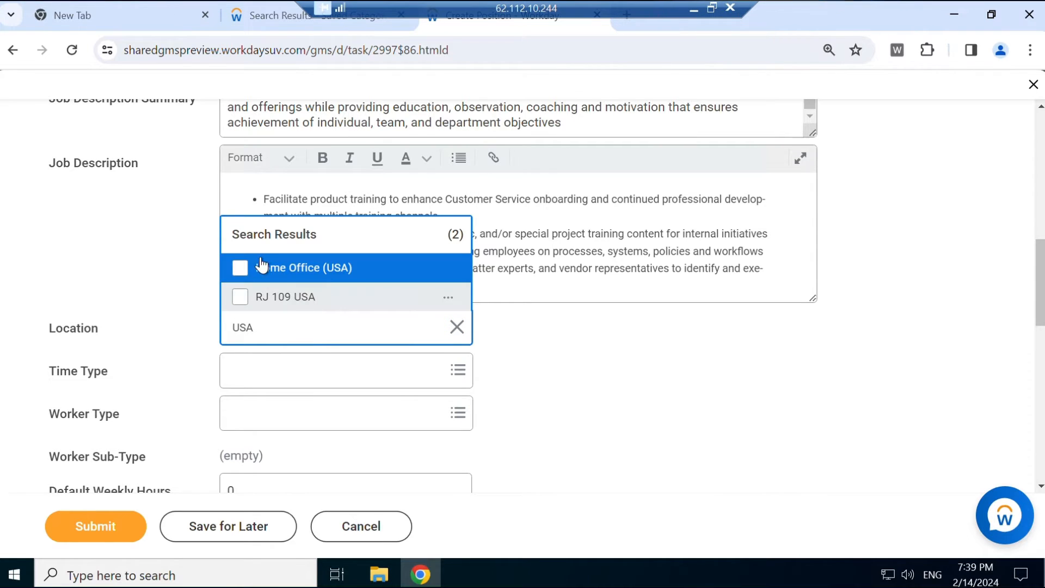
# Step: Set location Home Office (USA), Full time, Regular sub-type, then view the Qualifications tab
pyautogui.click(240, 268)
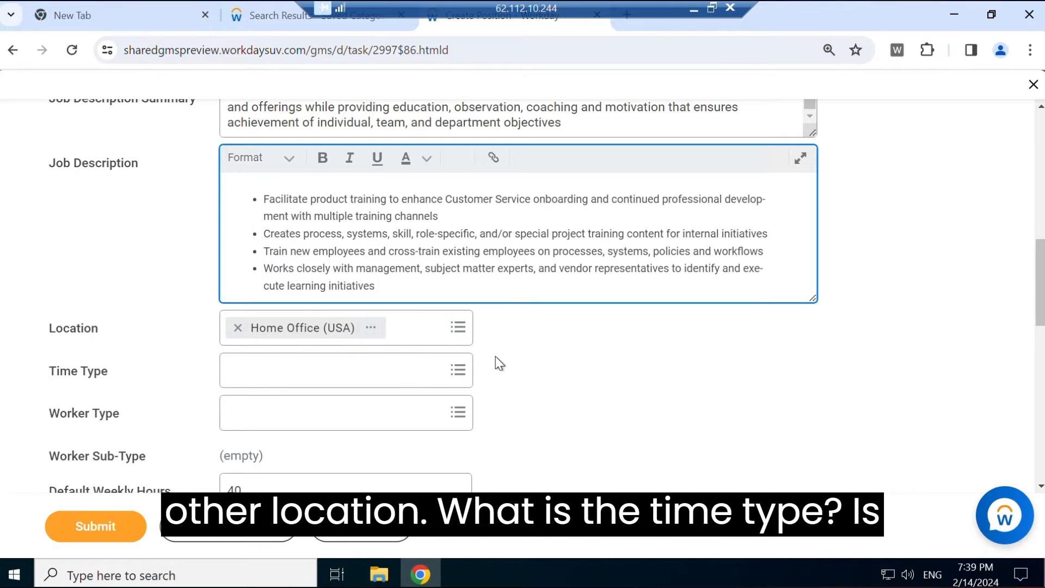
pyautogui.click(345, 370)
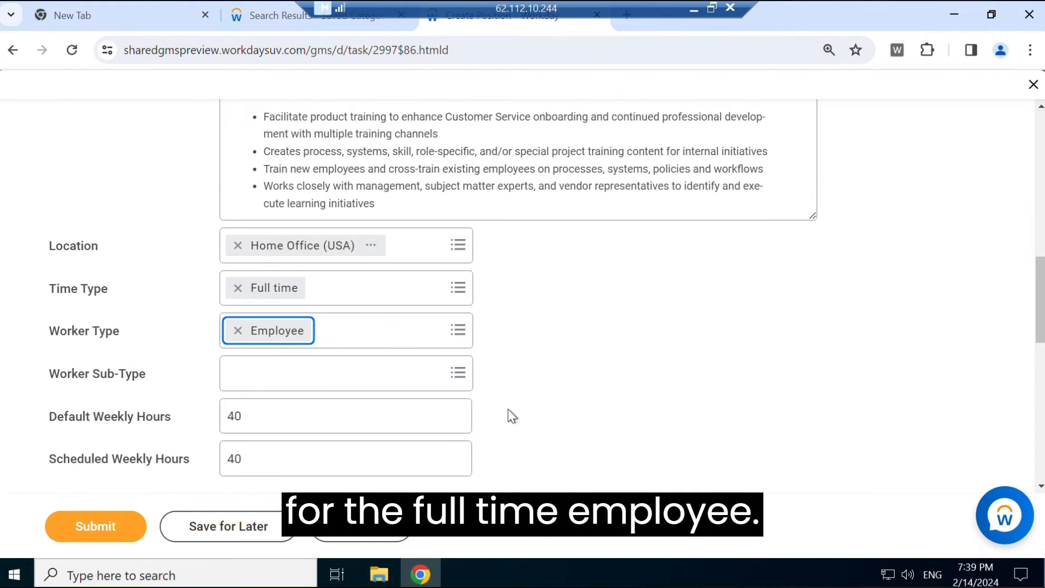
pyautogui.scroll(-3)
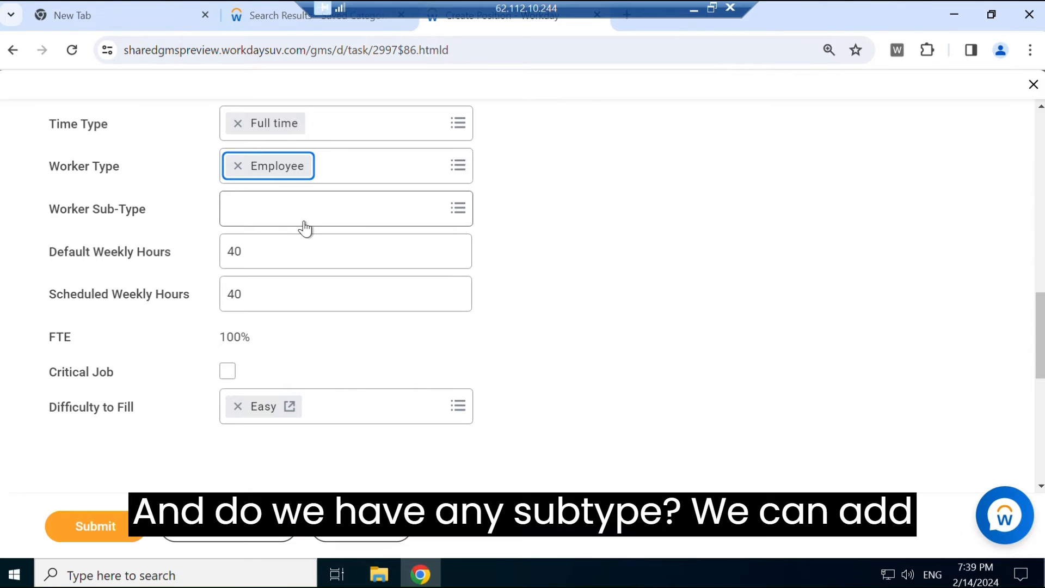
pyautogui.click(345, 208)
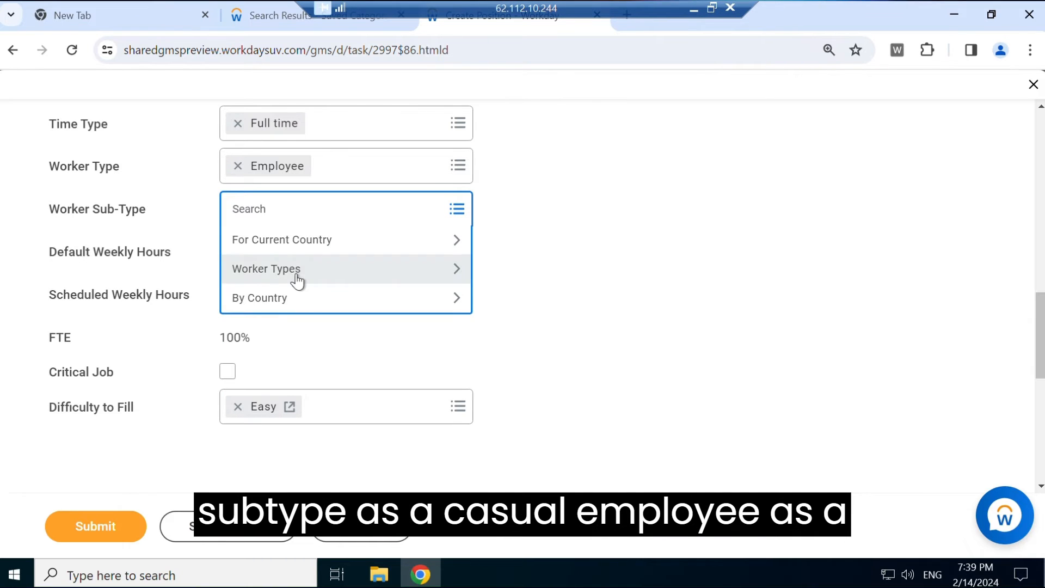
pyautogui.click(266, 269)
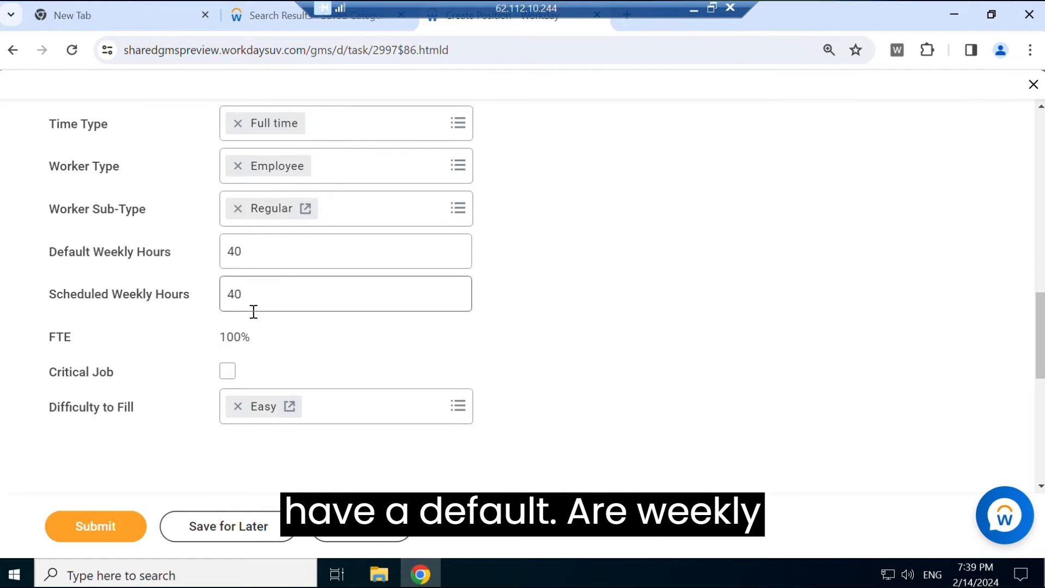
pyautogui.scroll(-3)
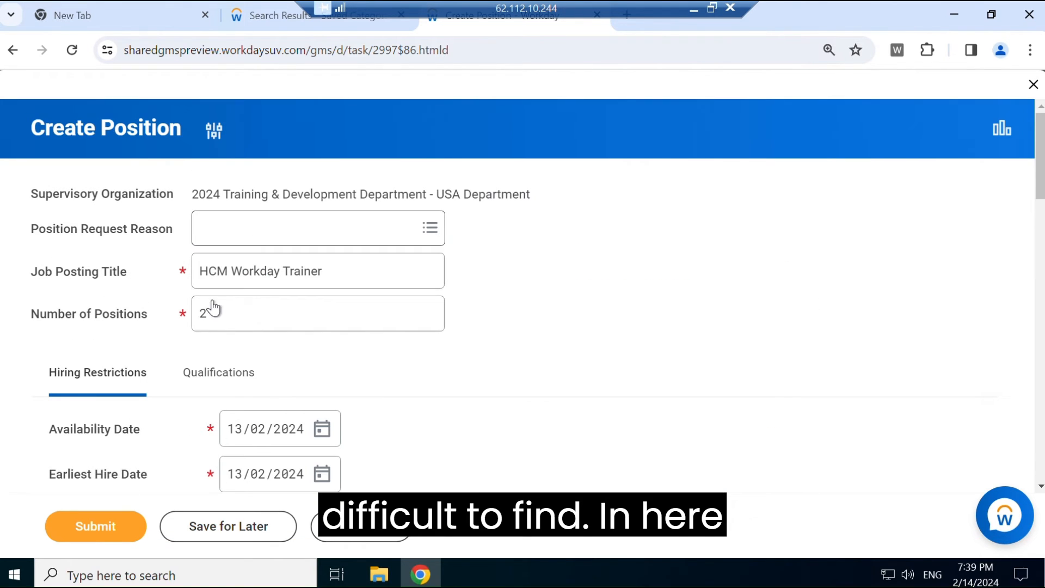
pyautogui.click(217, 372)
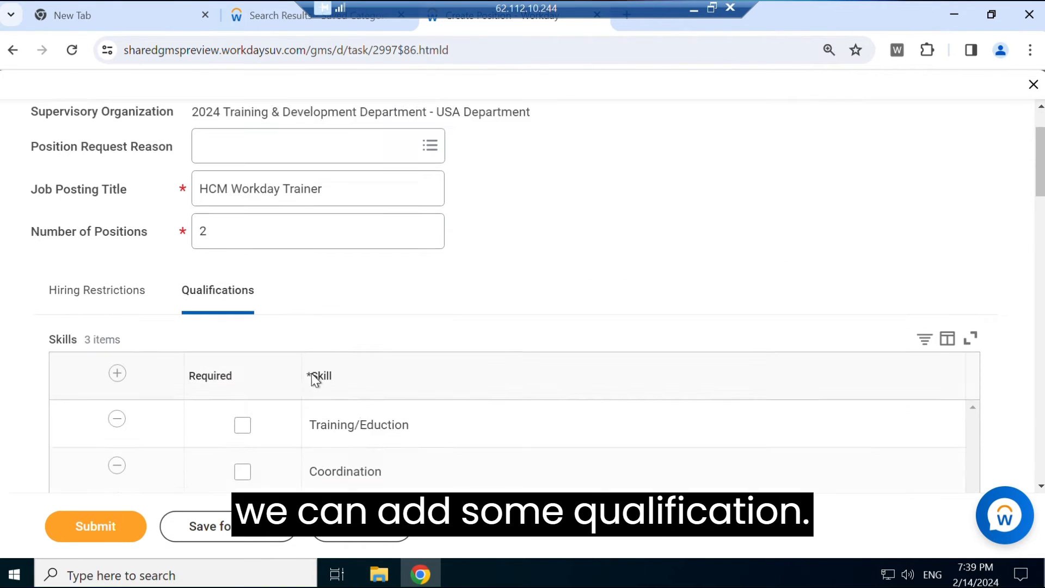
# Step: Add English as a language requirement for the position
pyautogui.scroll(-3)
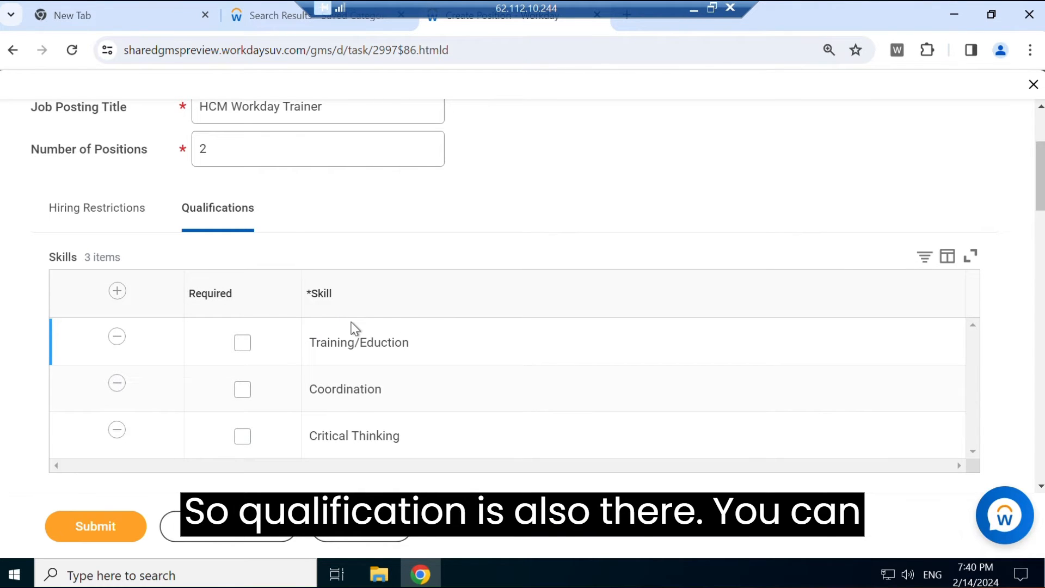
pyautogui.moveTo(331, 324)
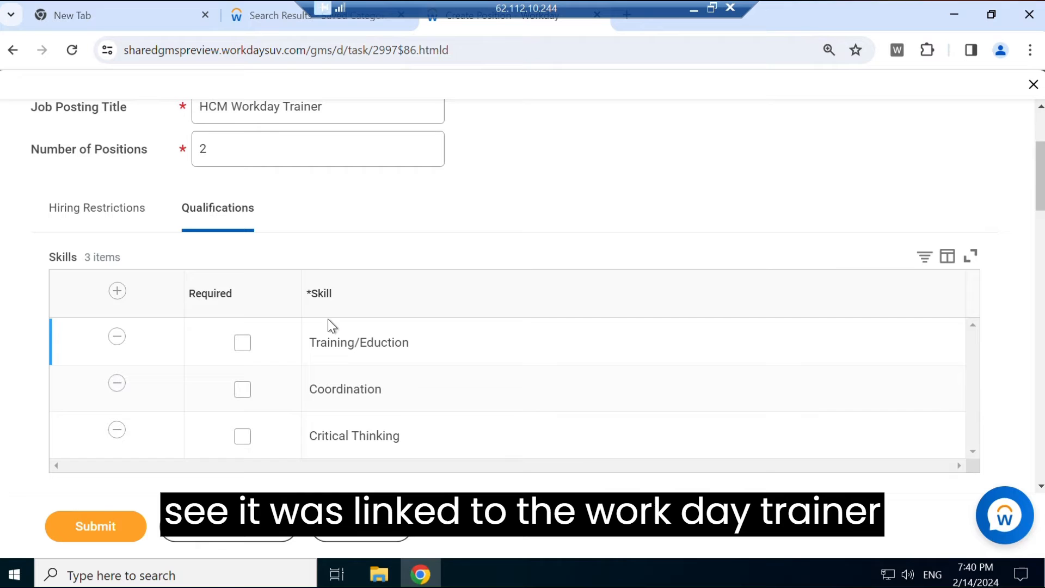
pyautogui.scroll(-3)
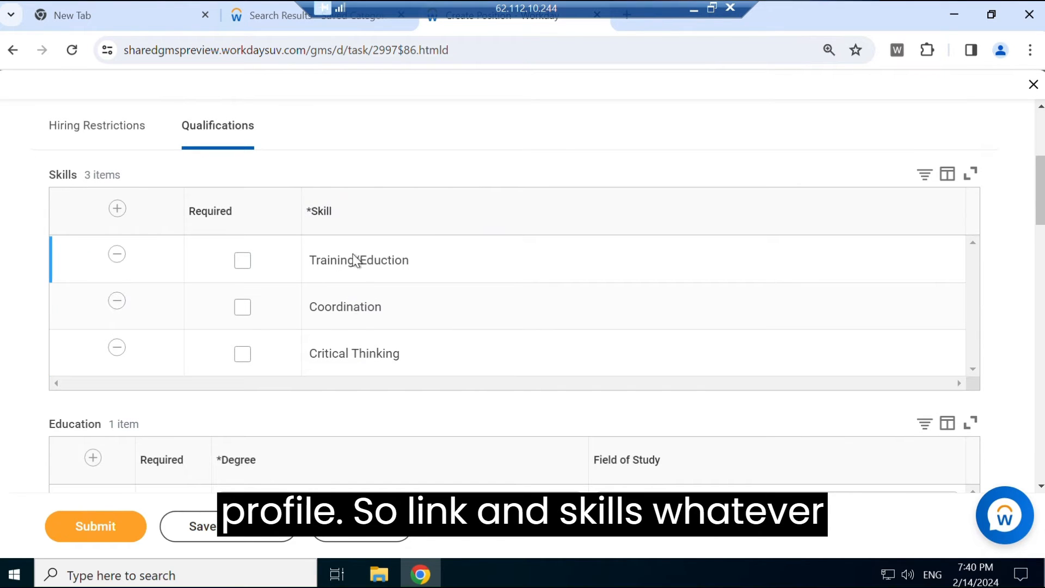
pyautogui.scroll(-3)
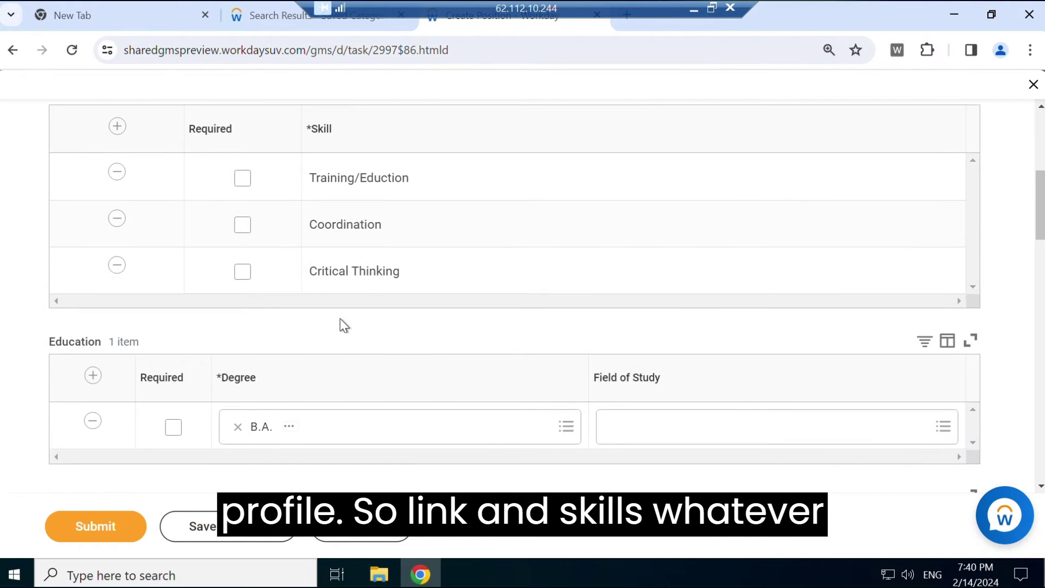
pyautogui.scroll(-3)
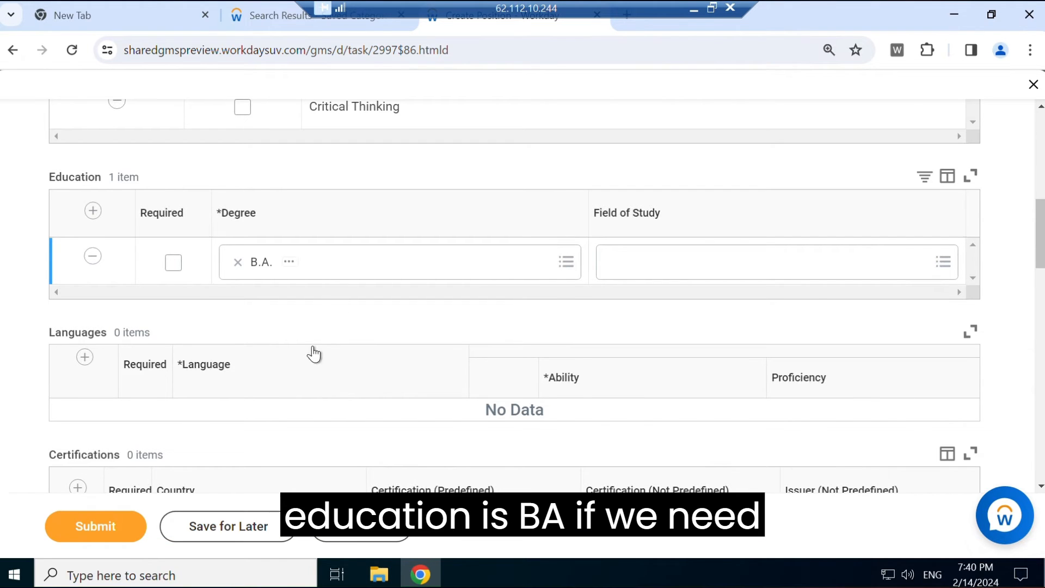
pyautogui.scroll(-3)
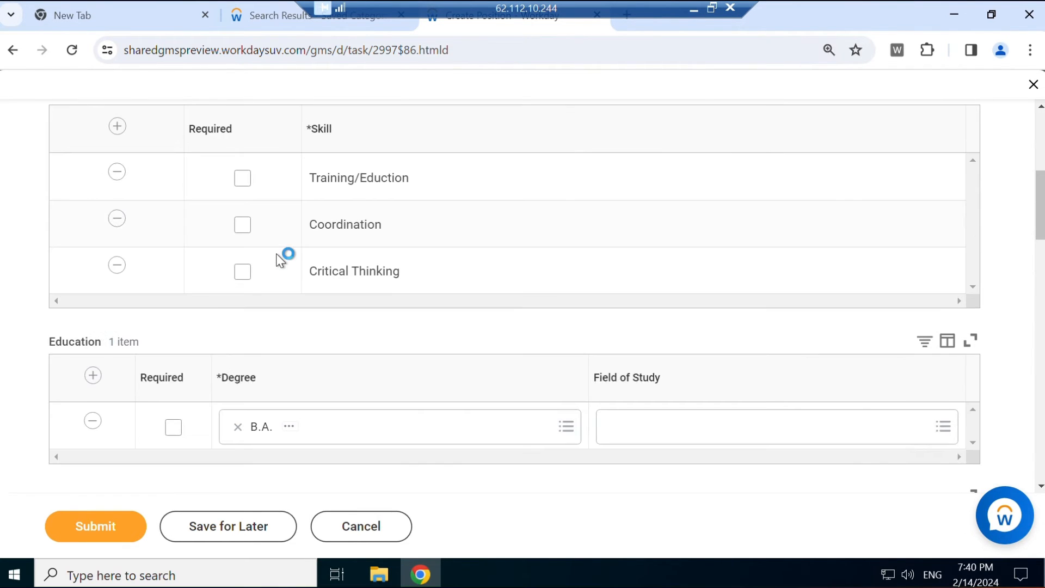
pyautogui.scroll(-3)
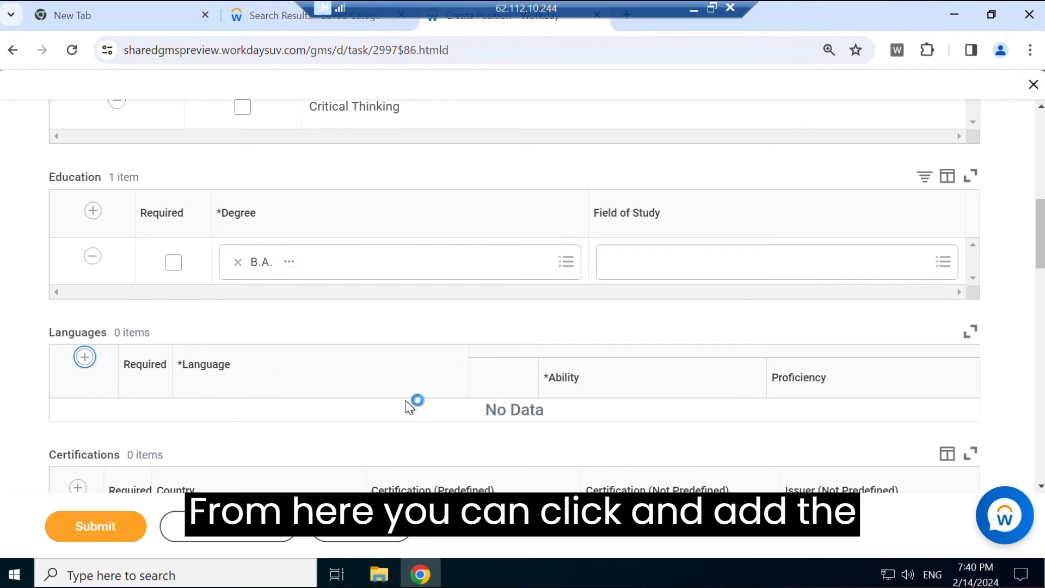
pyautogui.click(84, 356)
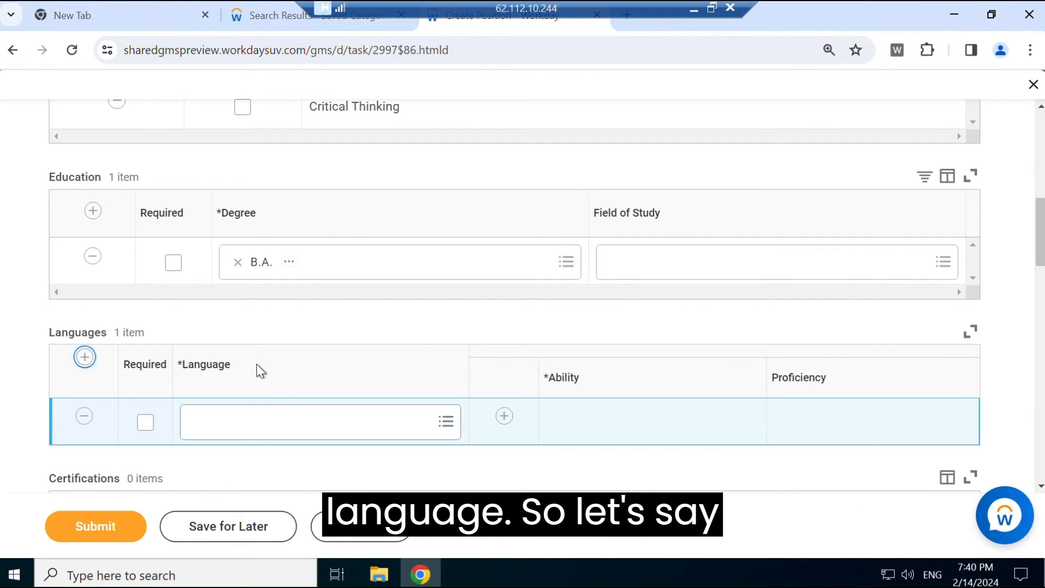
pyautogui.click(318, 422)
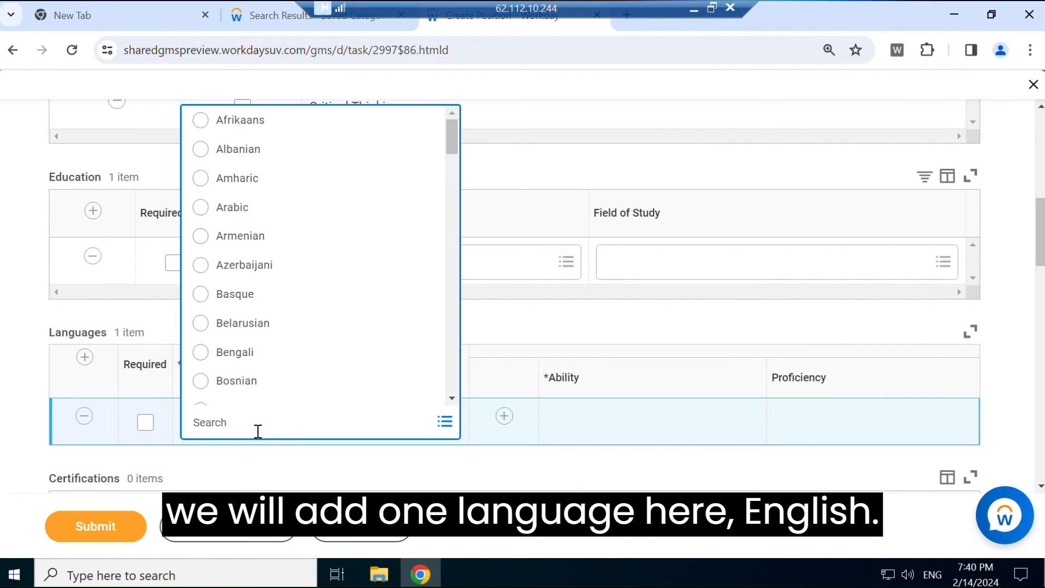
pyautogui.write('english')
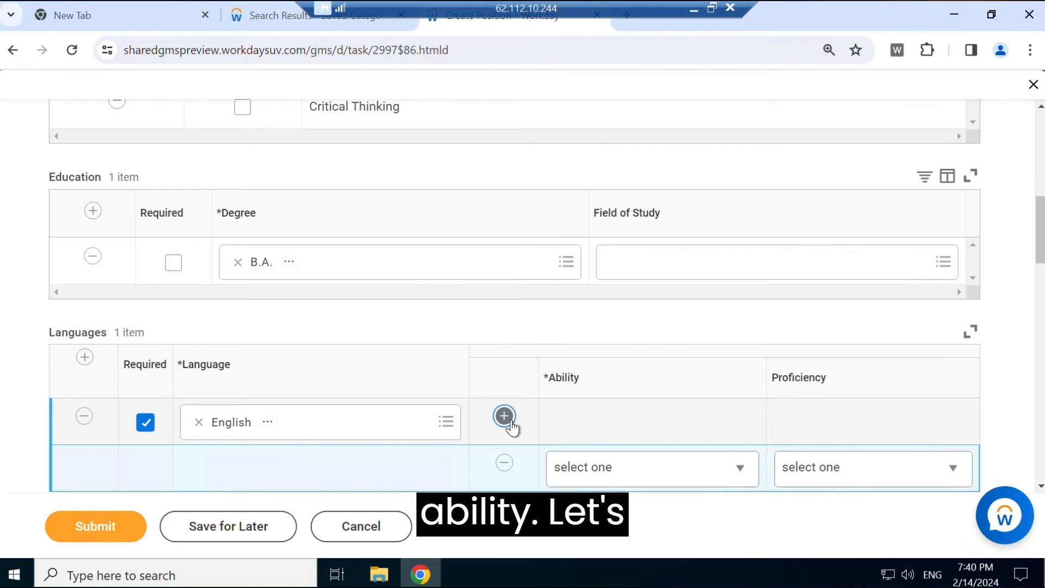
# Step: Give English an Overall ability at 4 - Advanced proficiency
pyautogui.click(653, 468)
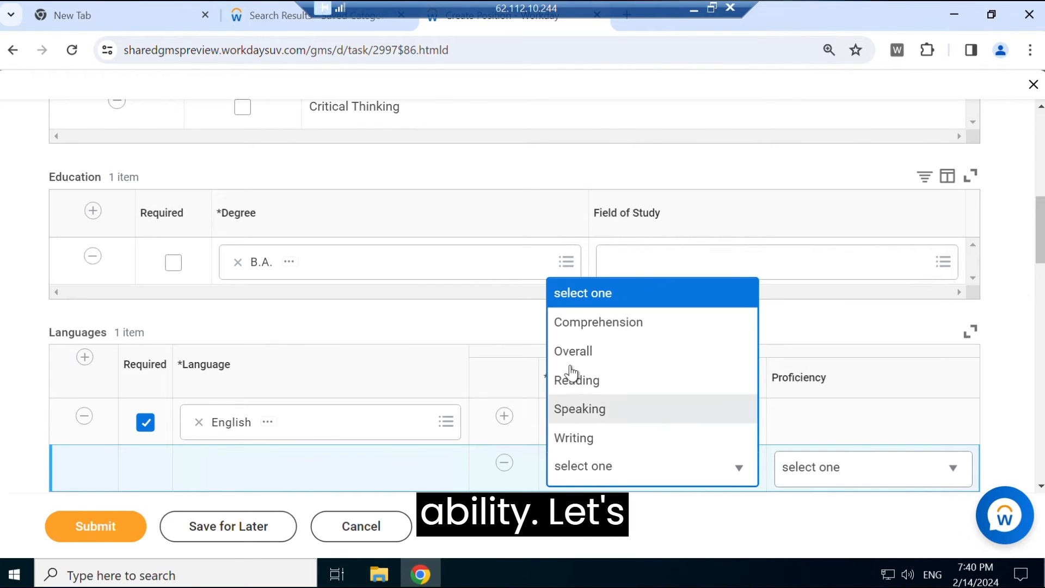
pyautogui.click(573, 351)
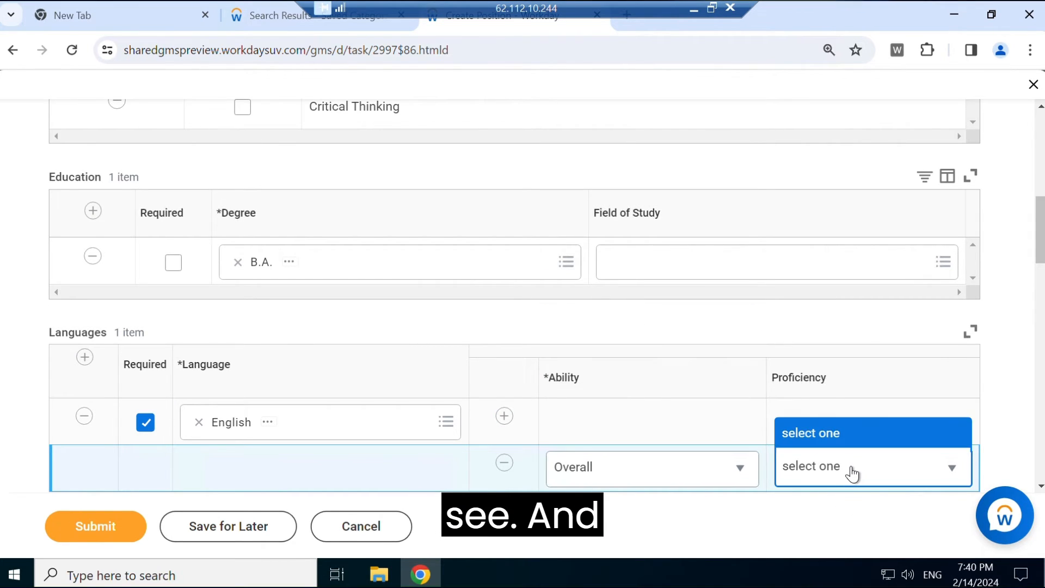
pyautogui.click(854, 466)
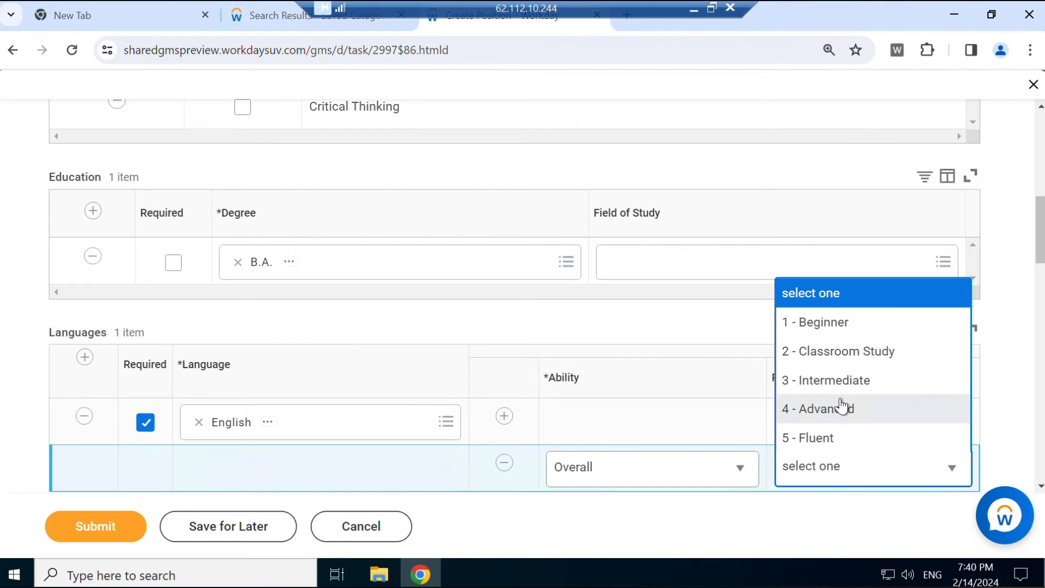
pyautogui.click(817, 409)
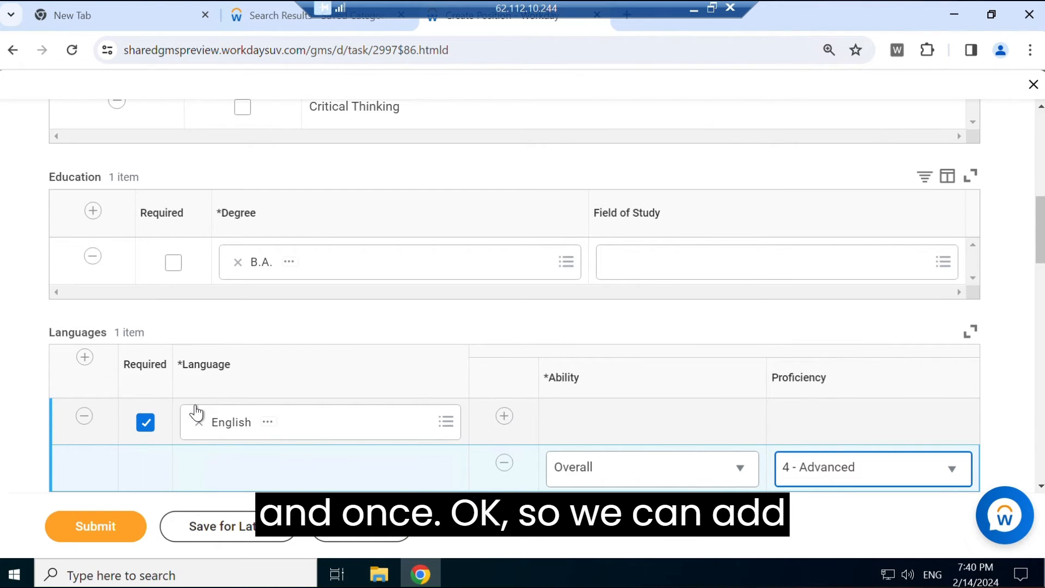
pyautogui.scroll(-3)
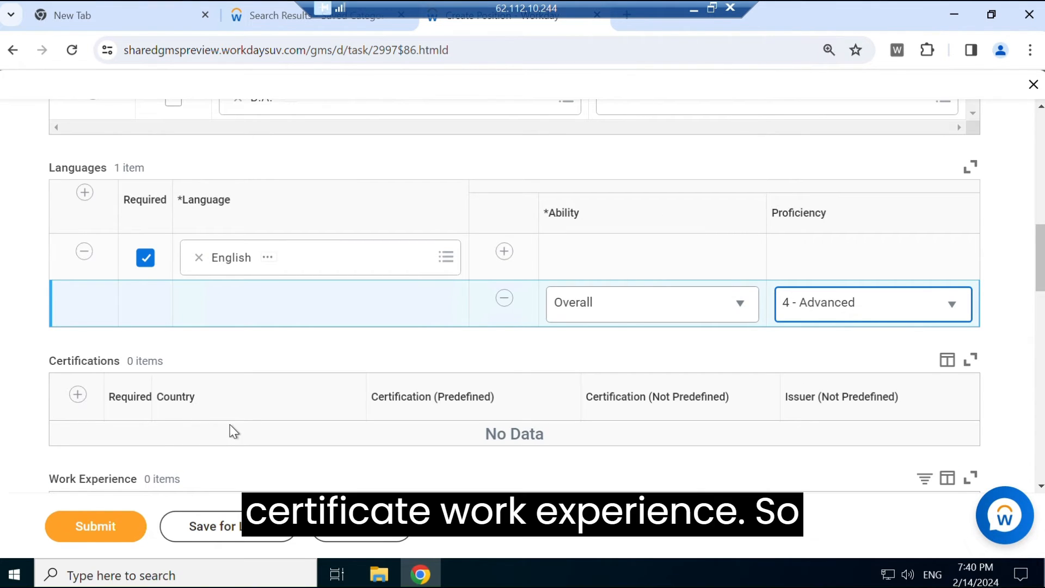
pyautogui.scroll(-3)
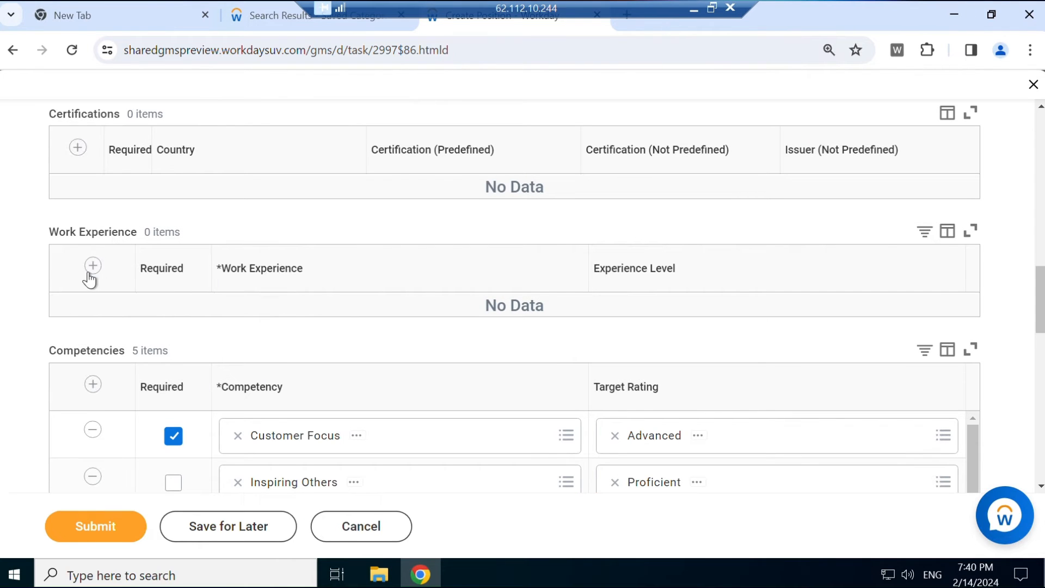
# Step: Add a Work Experience row and search its options for '5', finding no match
pyautogui.click(92, 265)
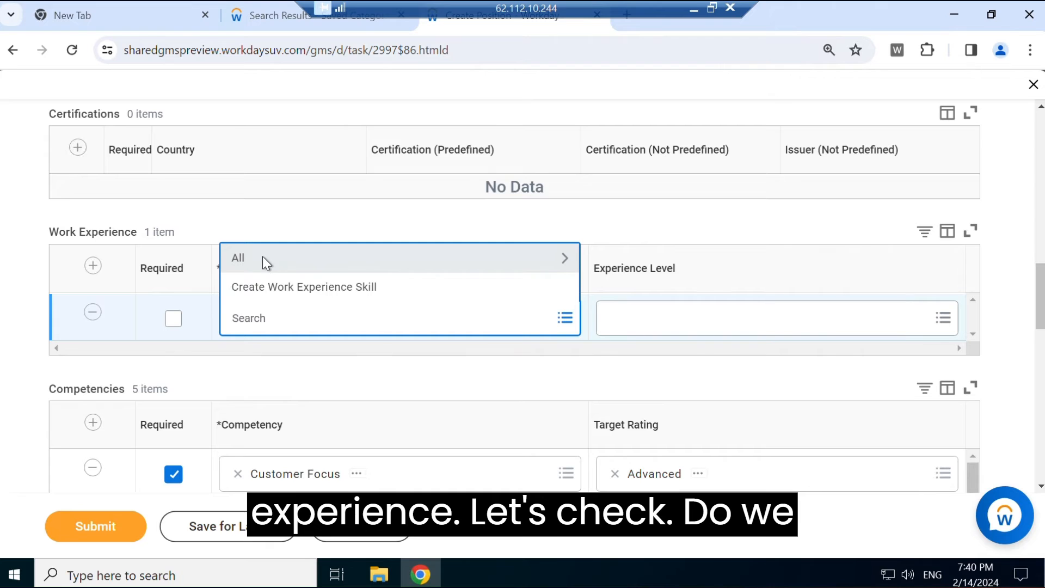
pyautogui.click(238, 257)
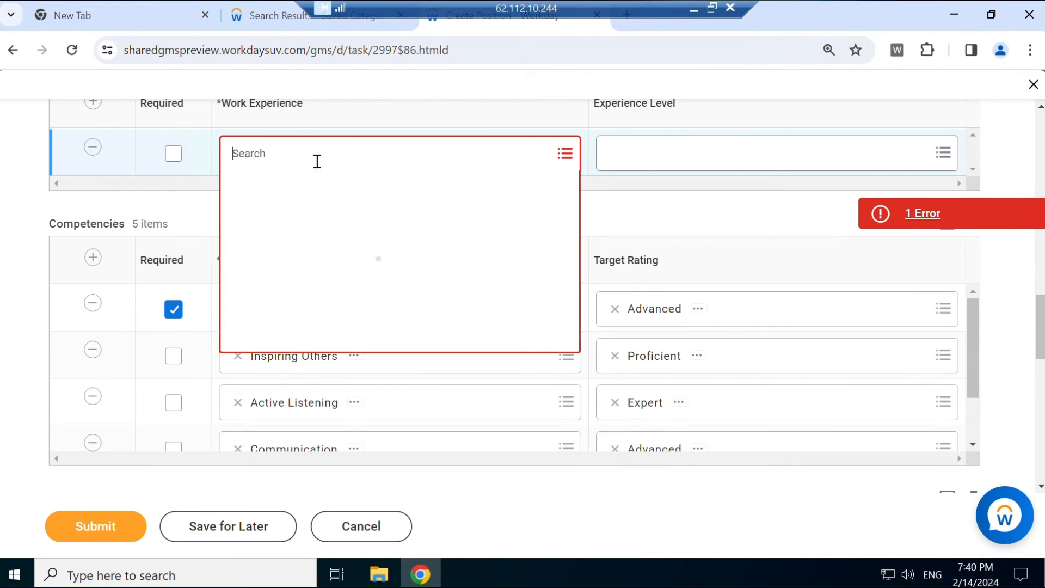
pyautogui.write('5')
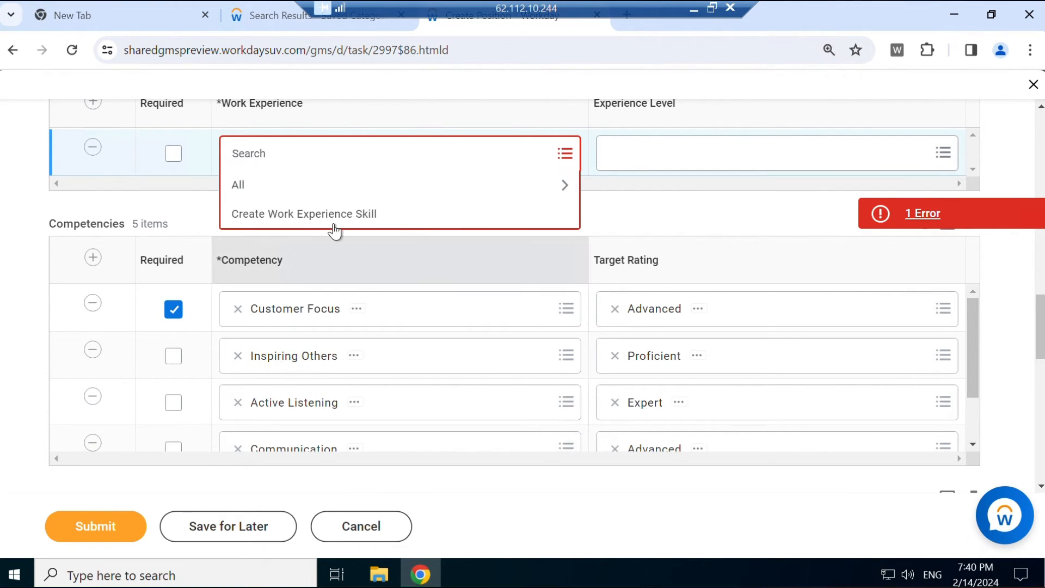
# Step: Create and save a new work experience skill described as '5 years'
pyautogui.click(303, 214)
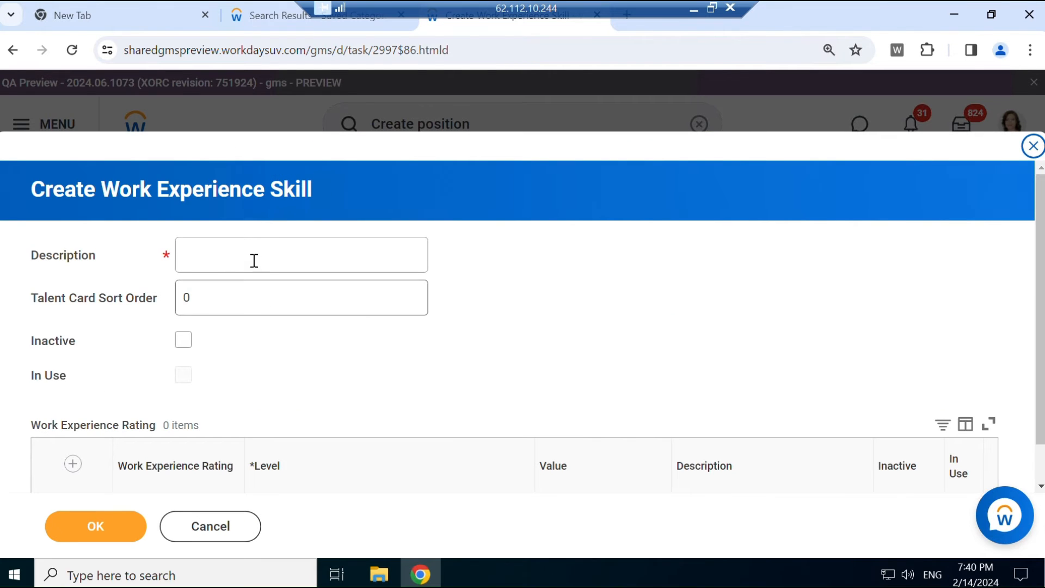
pyautogui.click(301, 254)
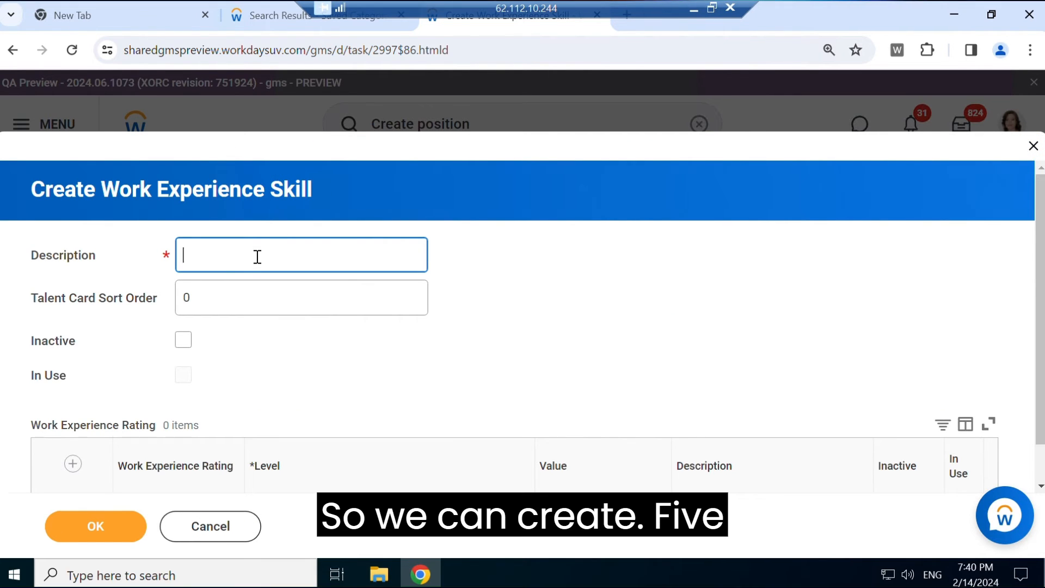
pyautogui.write('% yeard')
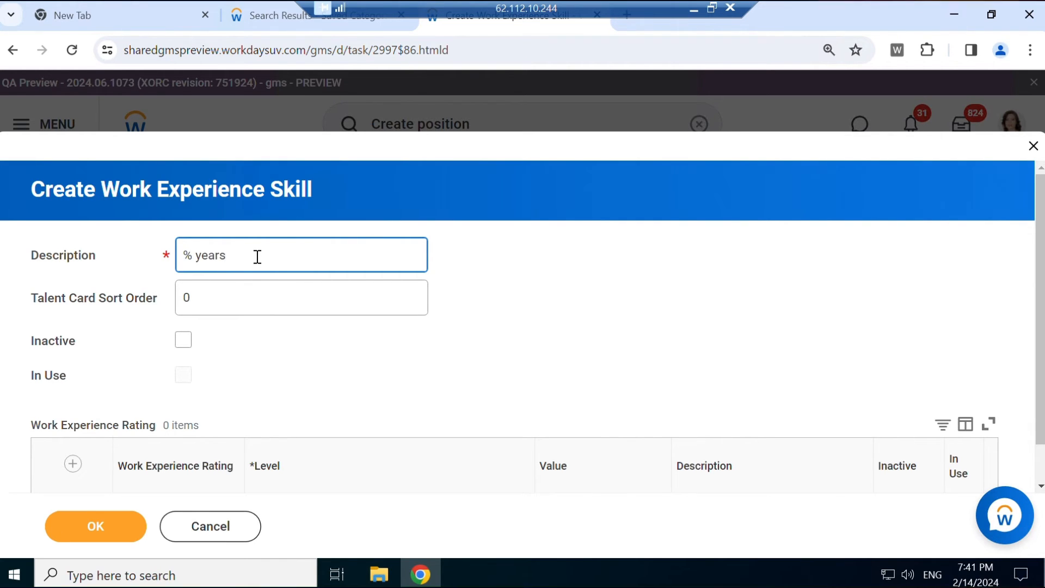
pyautogui.write('5')
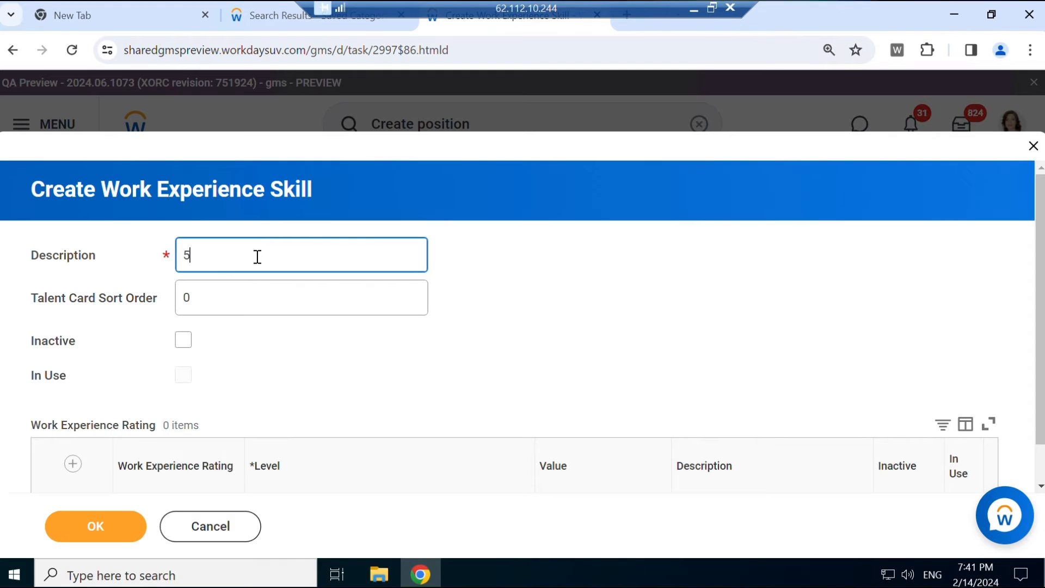
pyautogui.write('years')
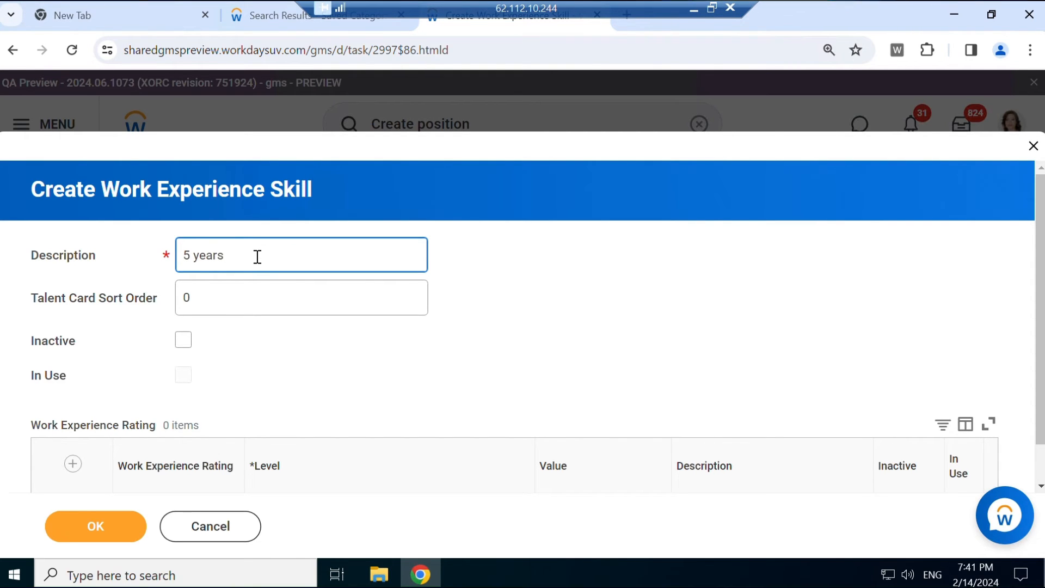
pyautogui.click(96, 526)
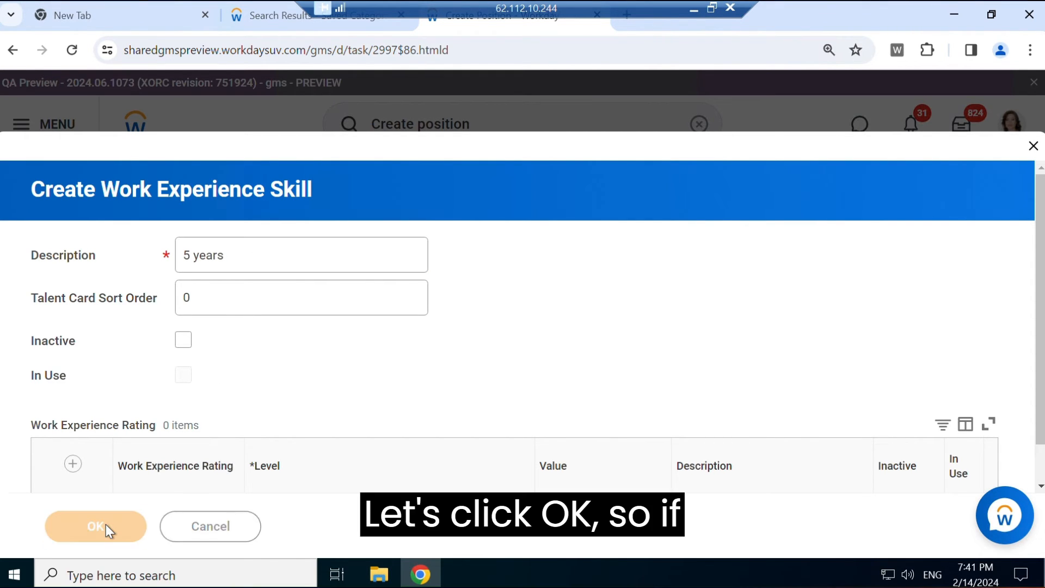
pyautogui.click(94, 526)
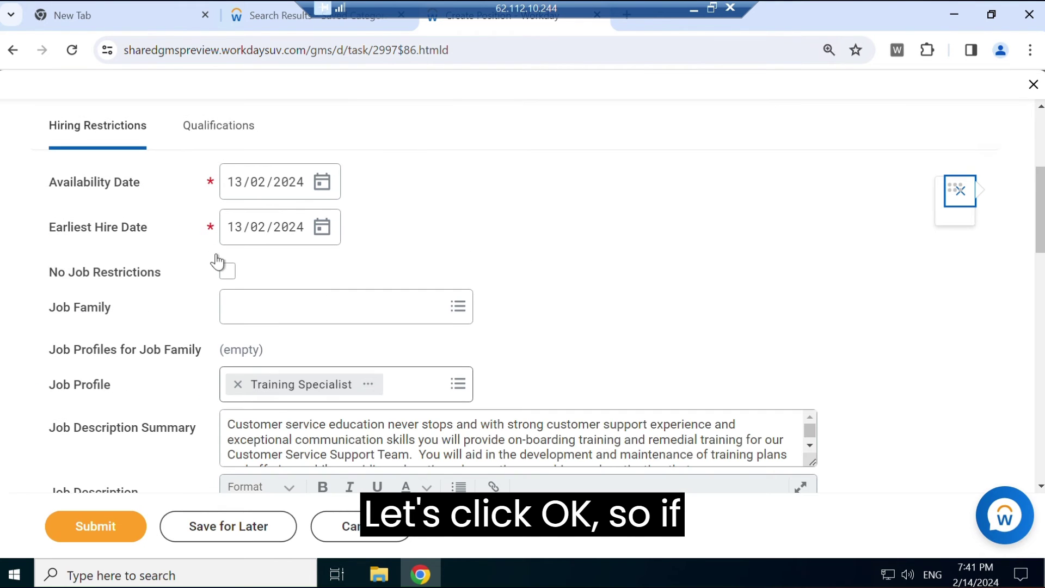
# Step: Mark the 5 years work experience row as Required and review the form to the end
pyautogui.click(217, 125)
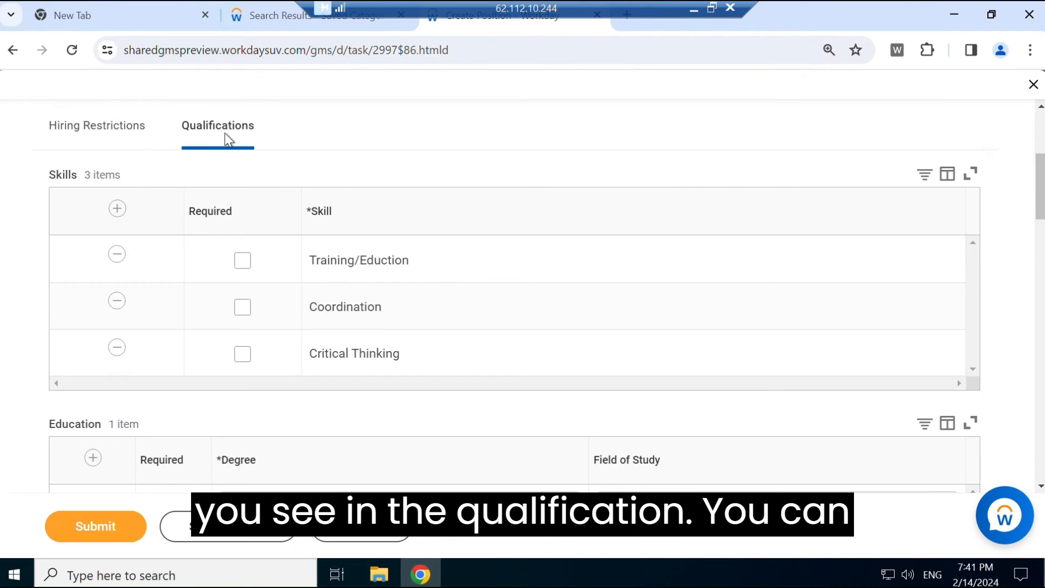
pyautogui.scroll(-3)
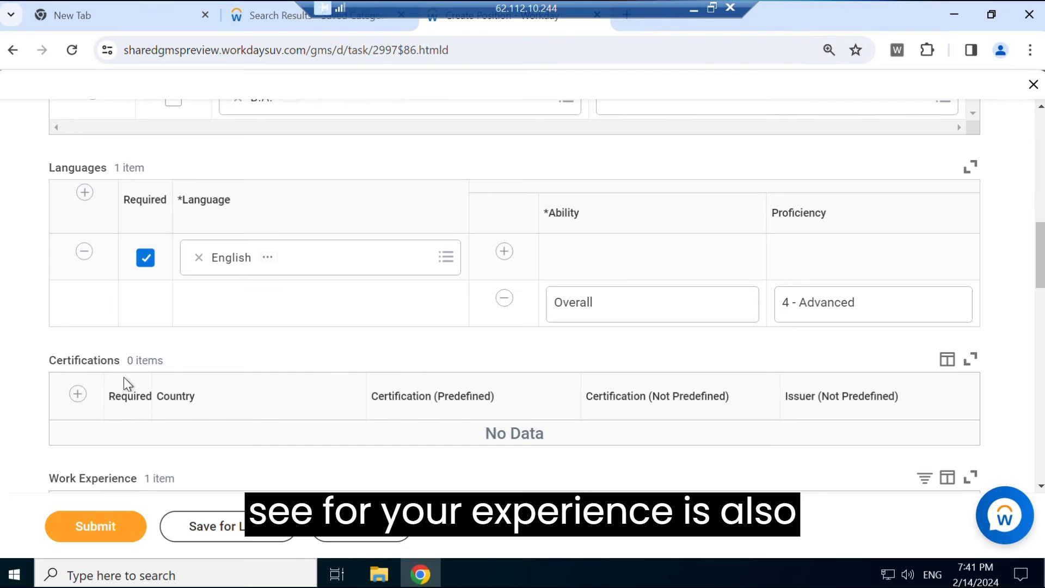
pyautogui.scroll(-3)
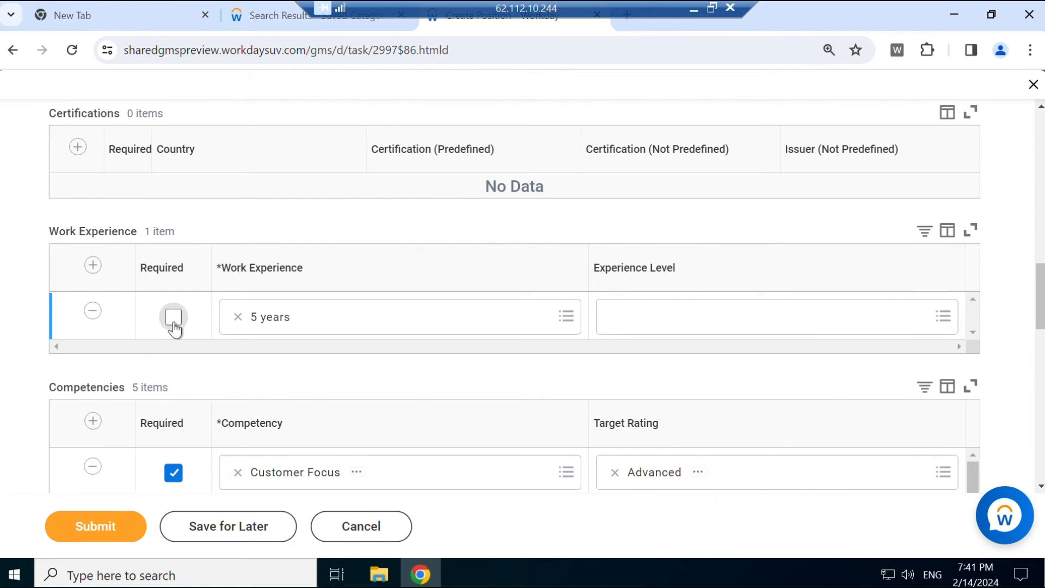
pyautogui.click(173, 318)
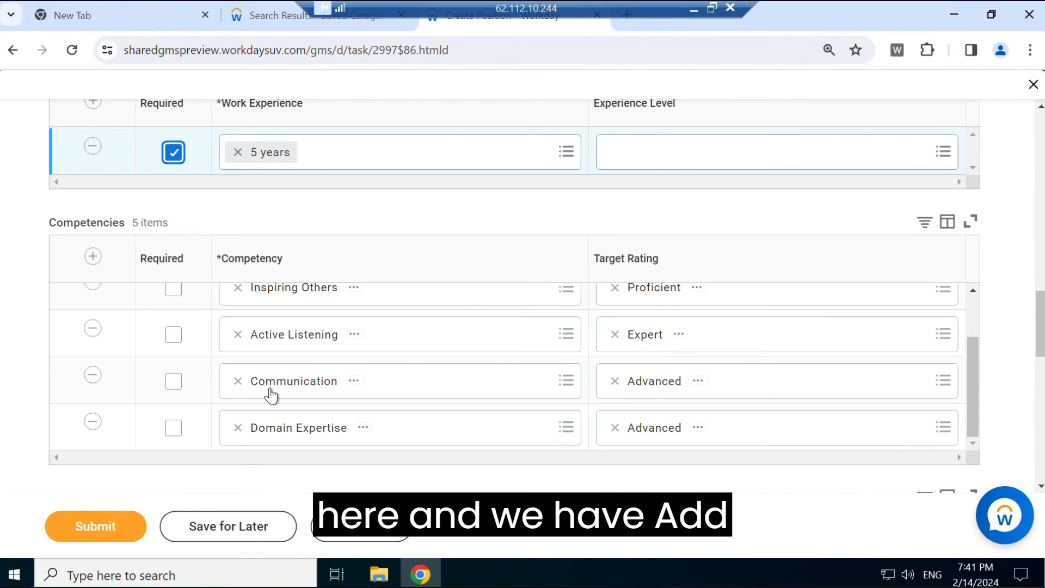
pyautogui.scroll(-3)
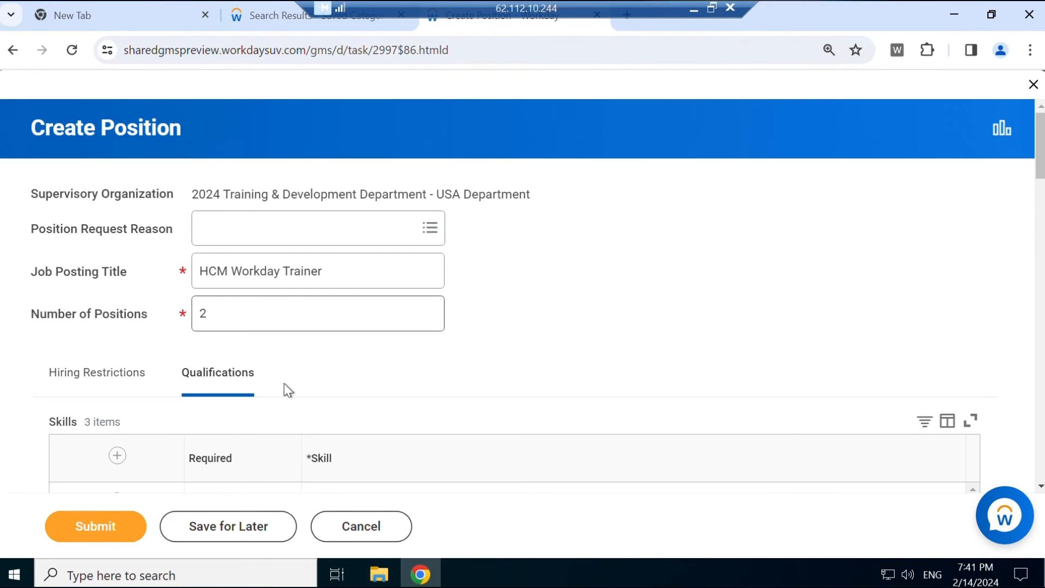
pyautogui.scroll(-3)
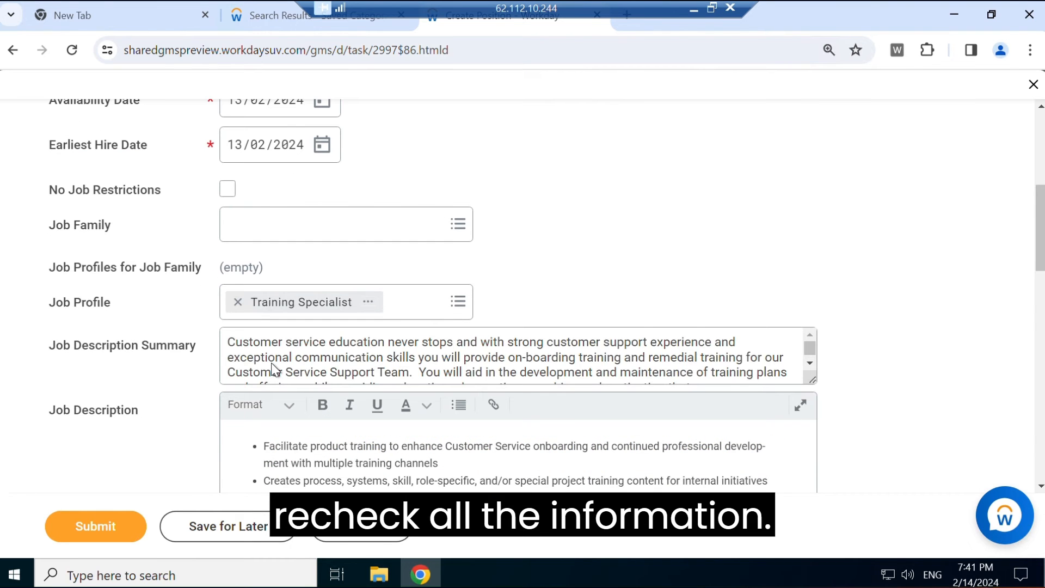
pyautogui.scroll(-3)
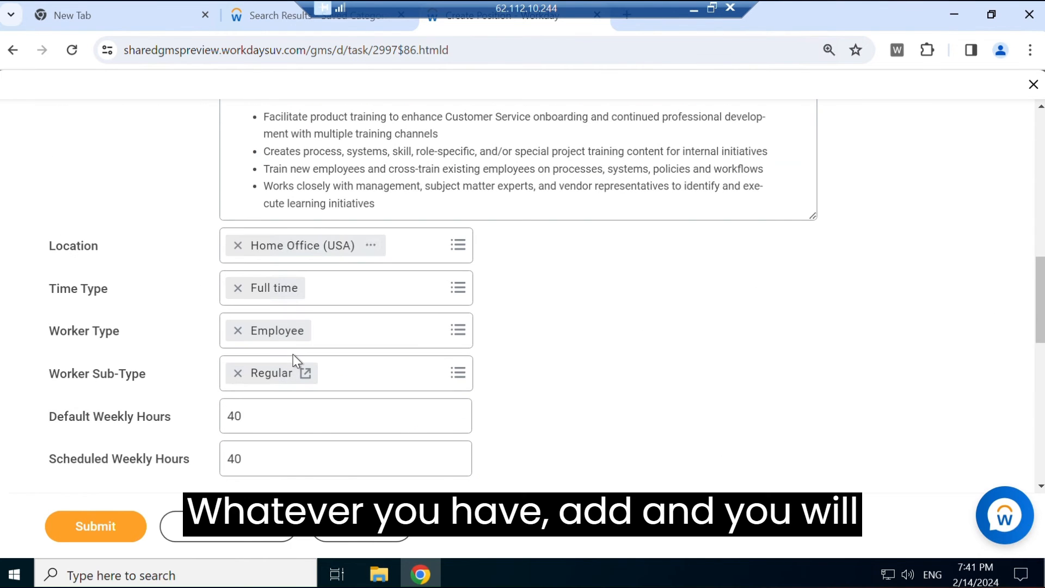
pyautogui.scroll(-3)
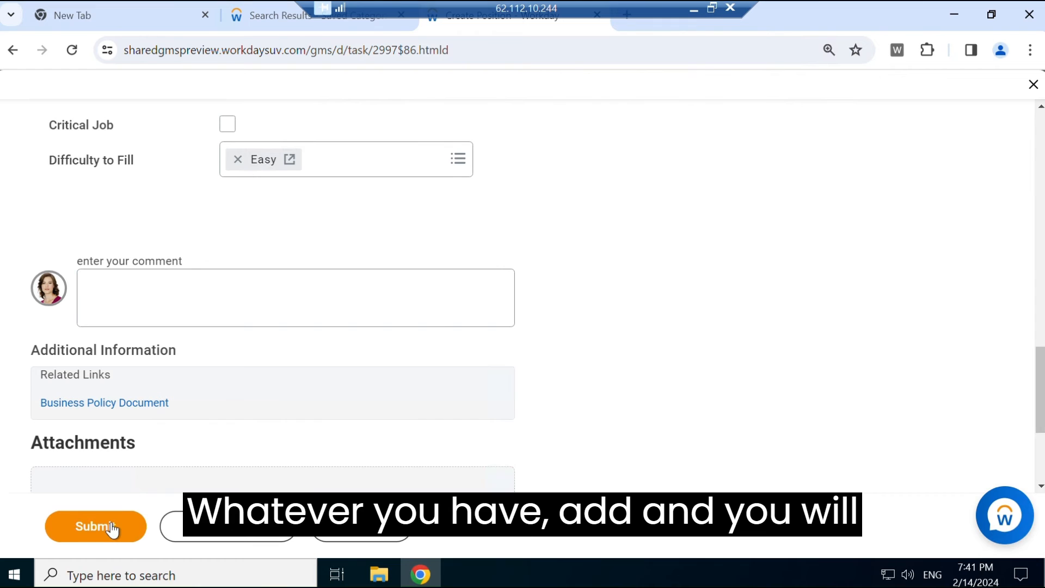
# Step: Submit the HCM Workday Trainer Create Position request
pyautogui.click(103, 526)
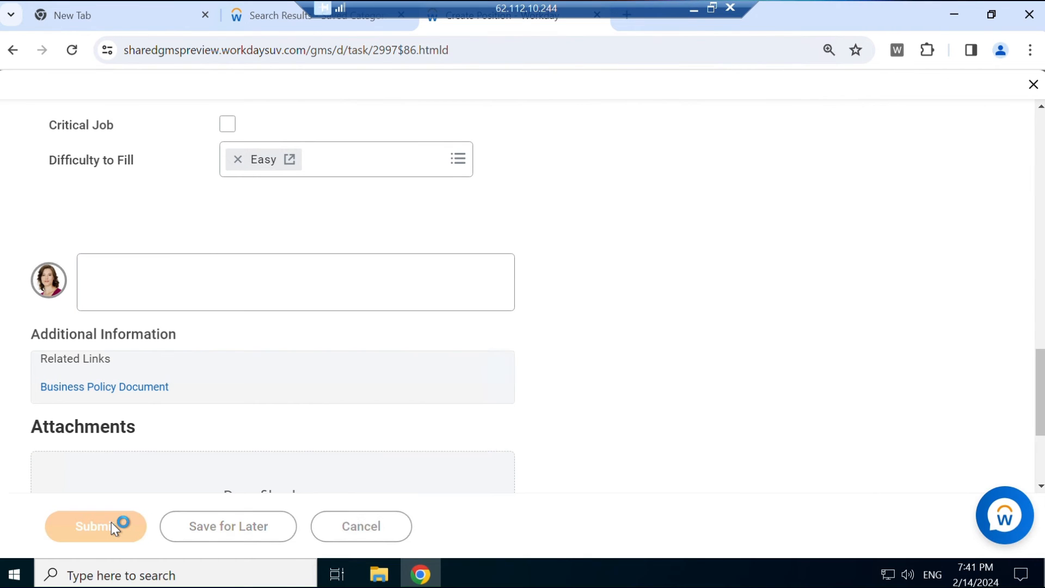
pyautogui.click(98, 526)
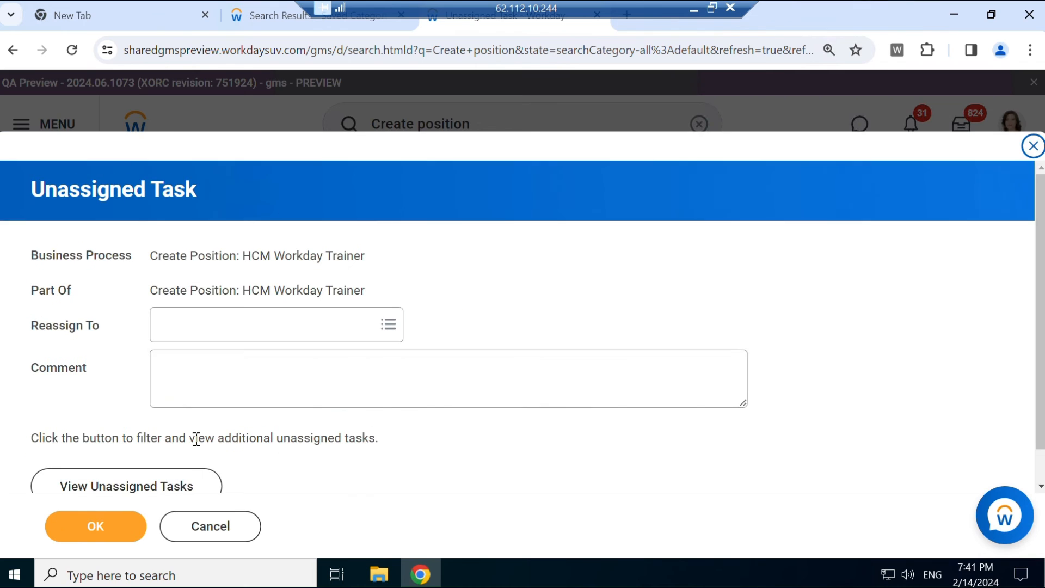
# Step: Reassign the HCM Workday Trainer task to Logan McNeil and close the confirmation
pyautogui.click(266, 324)
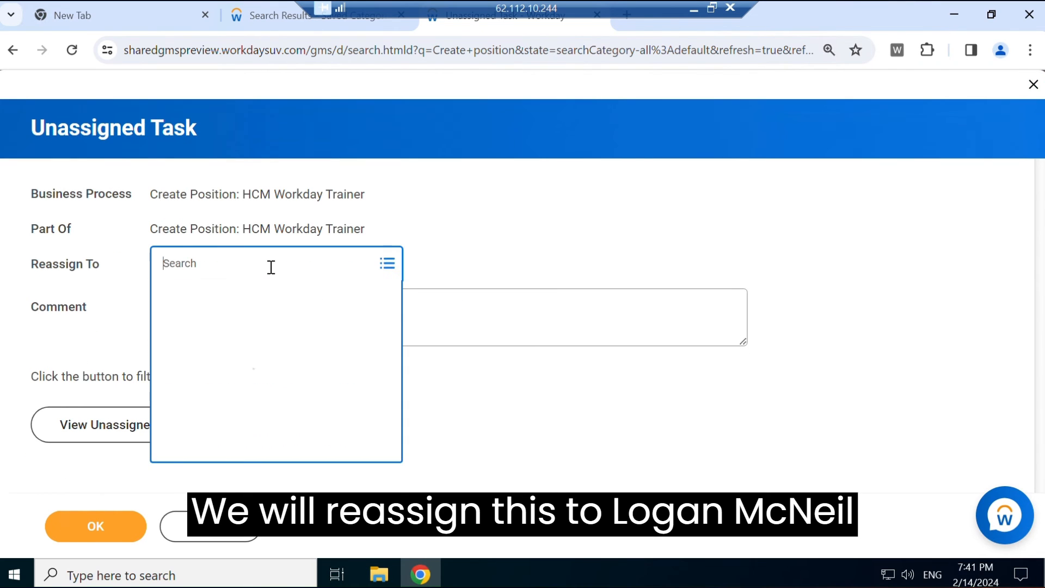
pyautogui.write('logan McNeil')
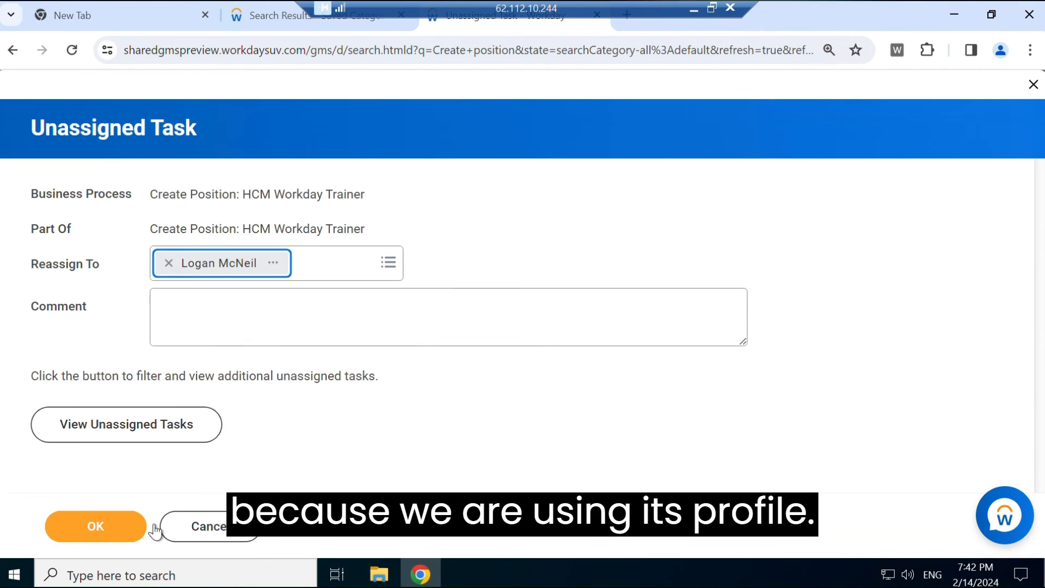
pyautogui.click(95, 526)
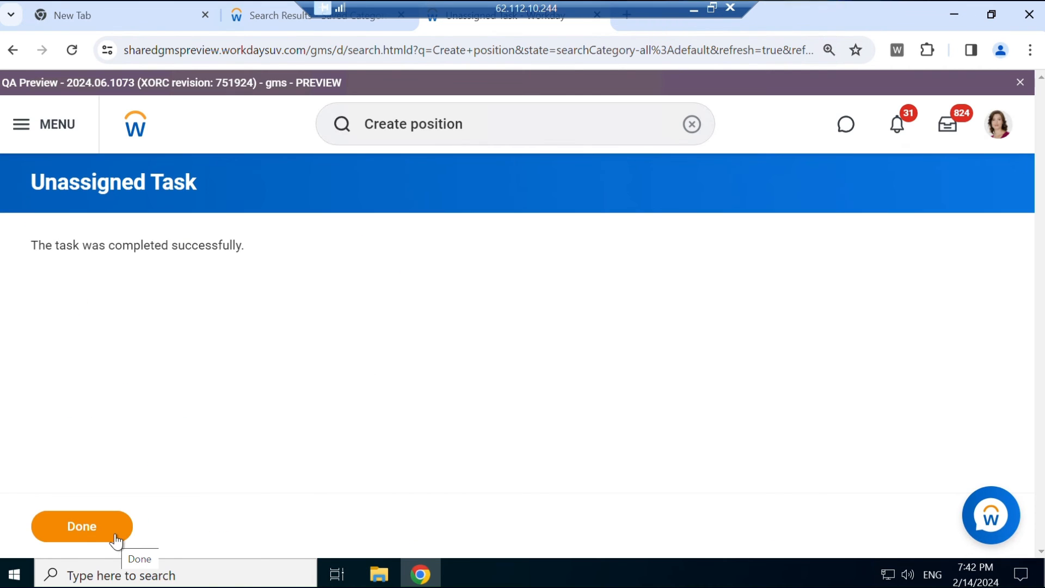
pyautogui.click(81, 526)
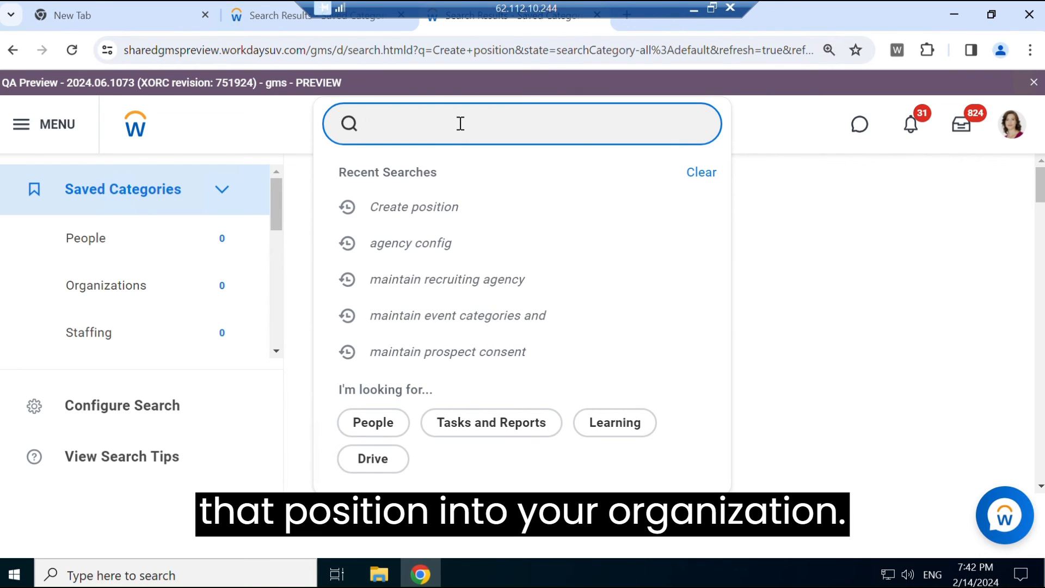
# Step: Search 'Org:2024 train' and open the 2024 Training & Development Department - USA organization
pyautogui.write('o')
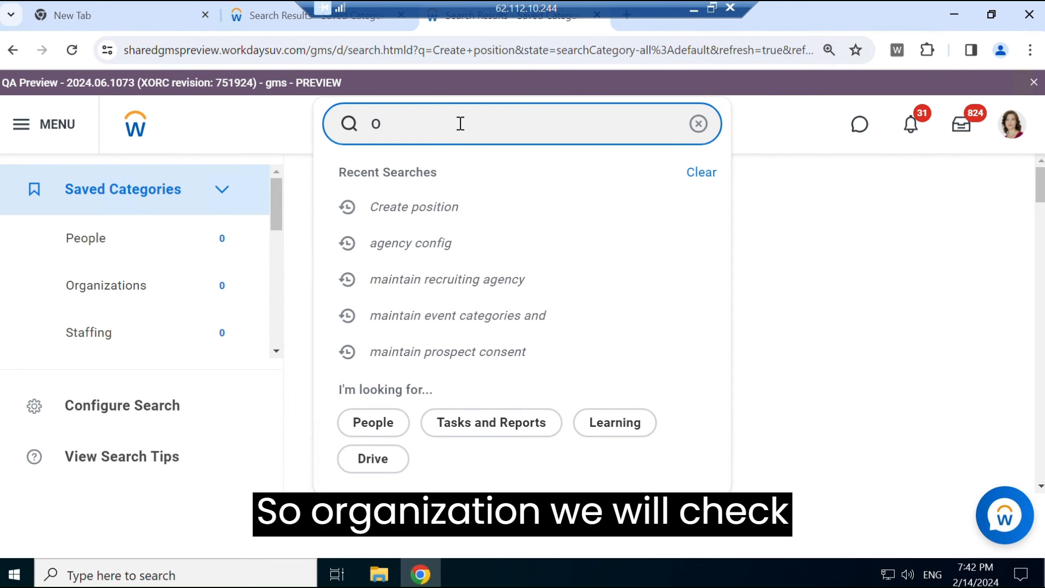
pyautogui.write('rg:202')
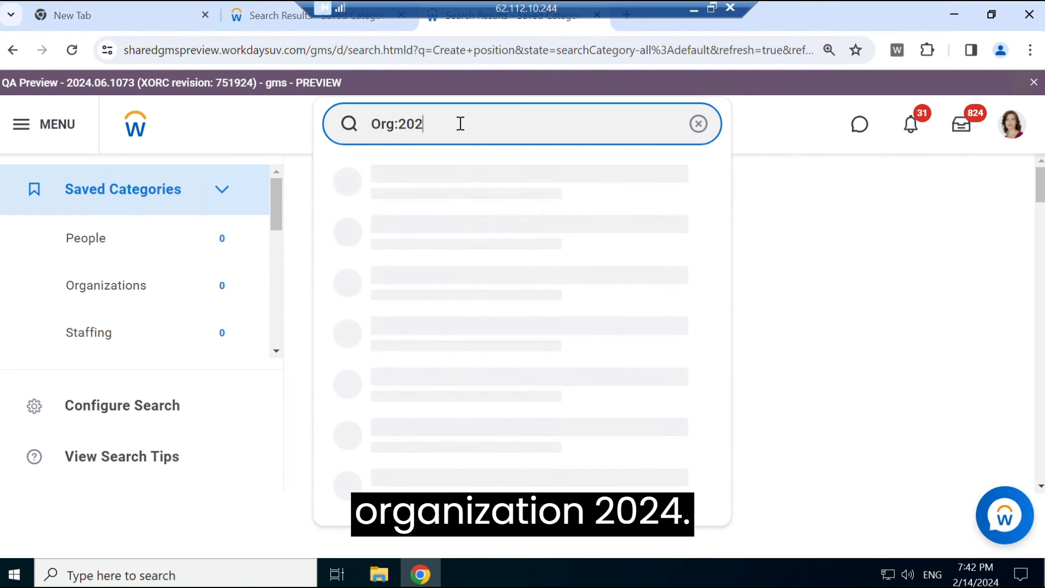
pyautogui.write('4')
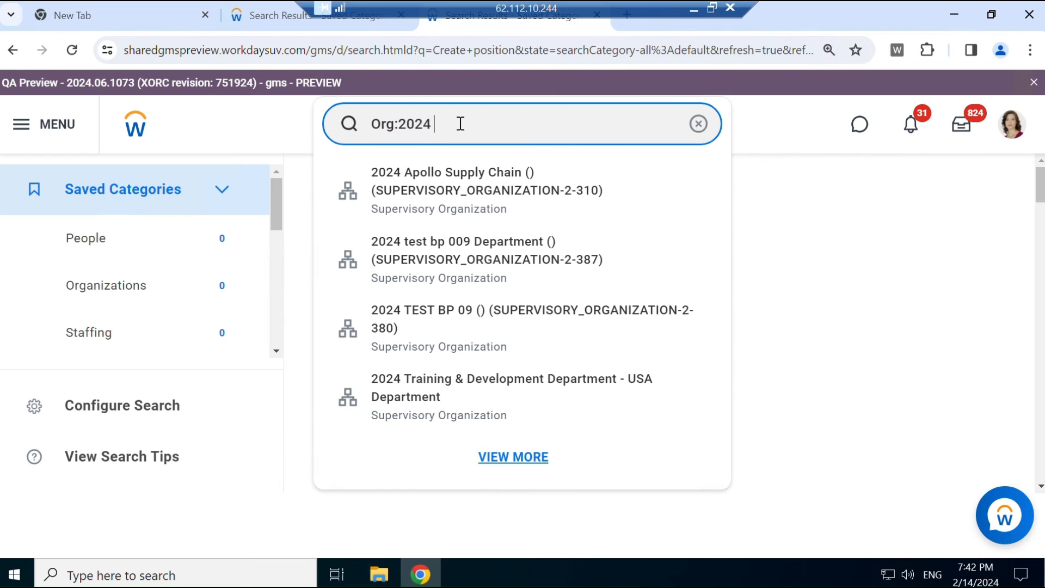
pyautogui.write('train')
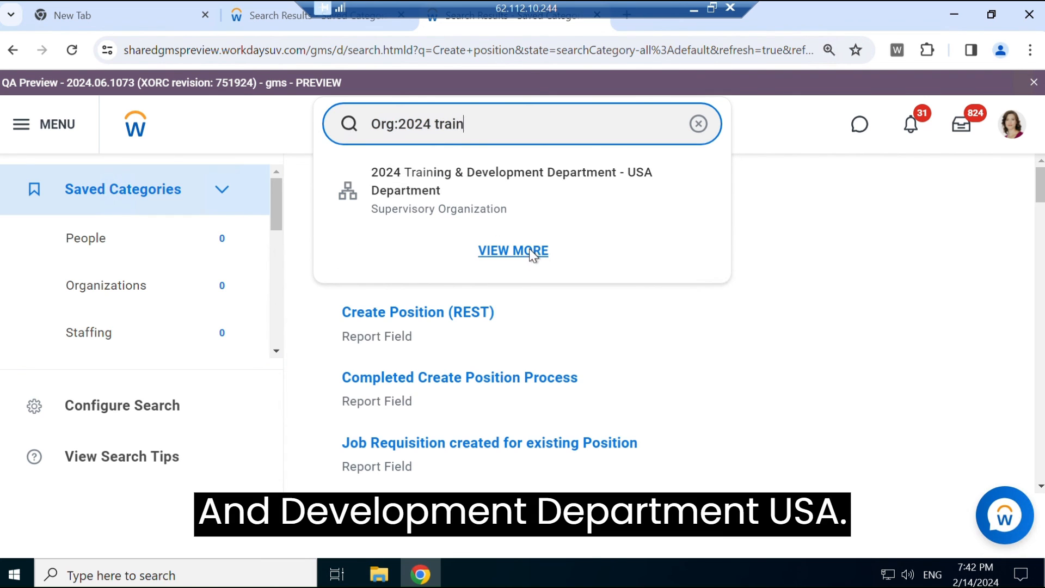
pyautogui.click(511, 181)
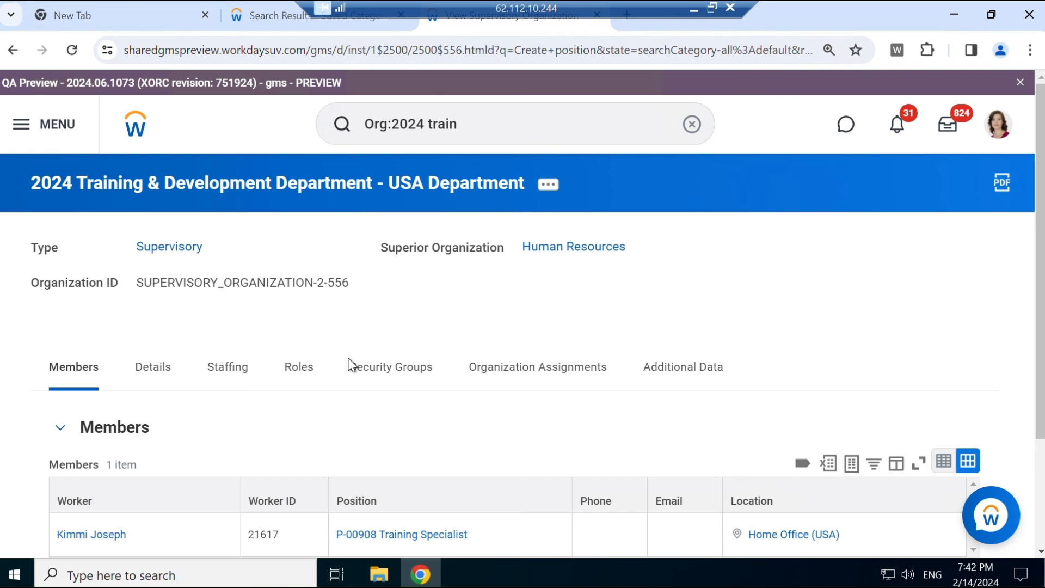
# Step: View the Staffing tab's in-progress Create Position actions, including HCM Workday Trainer
pyautogui.scroll(-3)
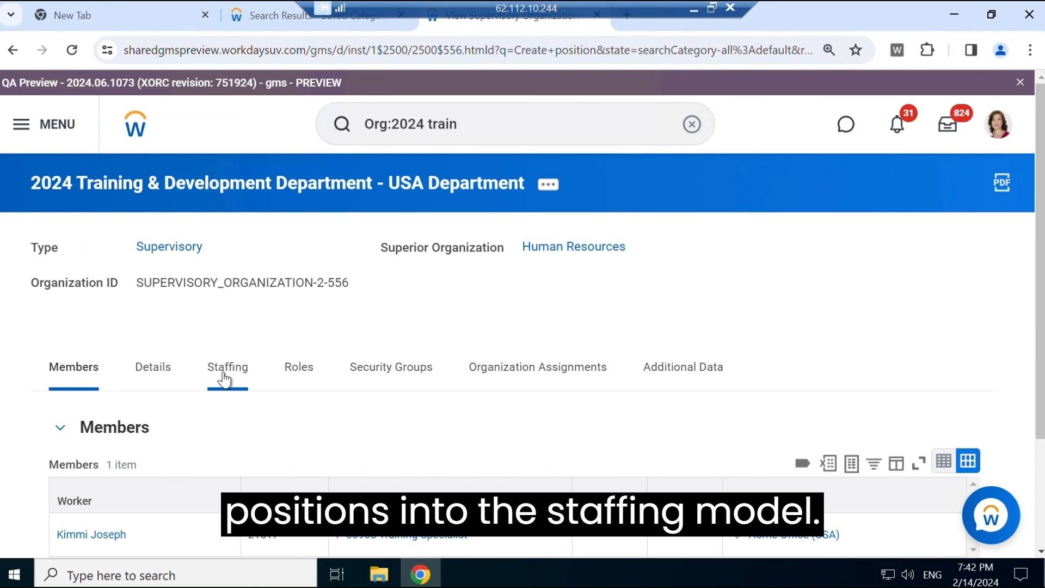
pyautogui.click(227, 367)
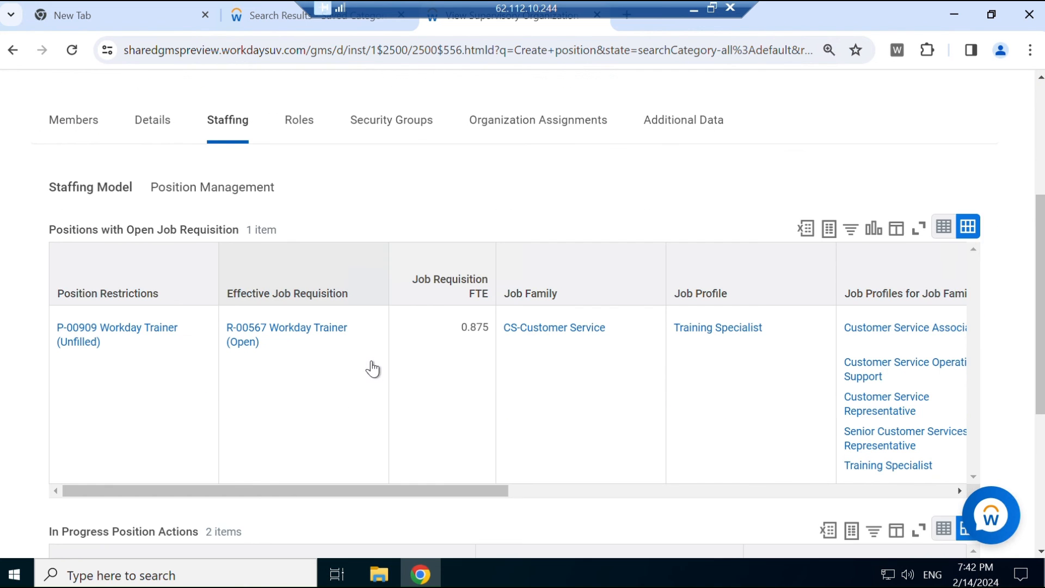
pyautogui.scroll(-3)
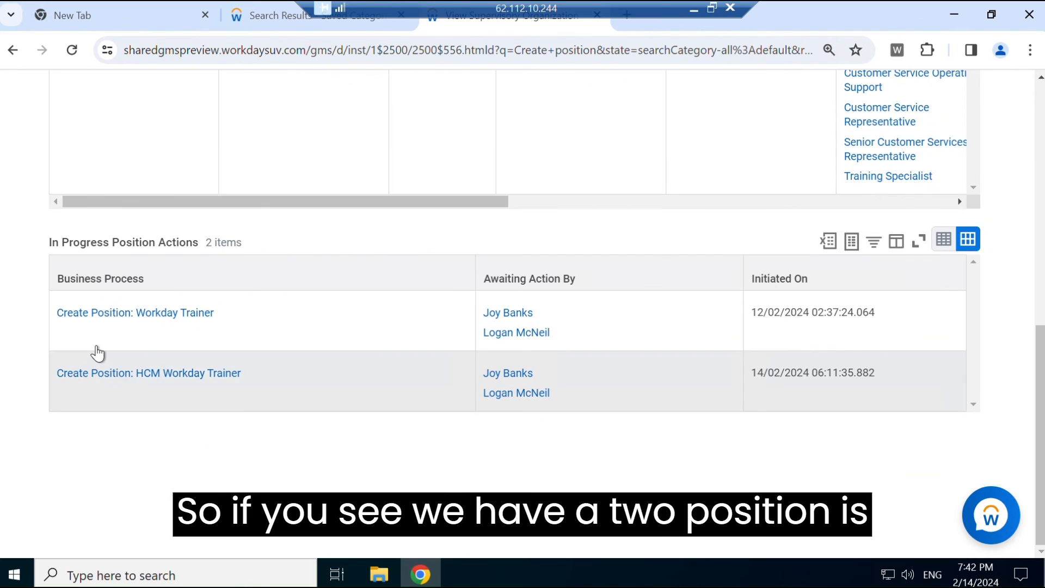
pyautogui.moveTo(224, 364)
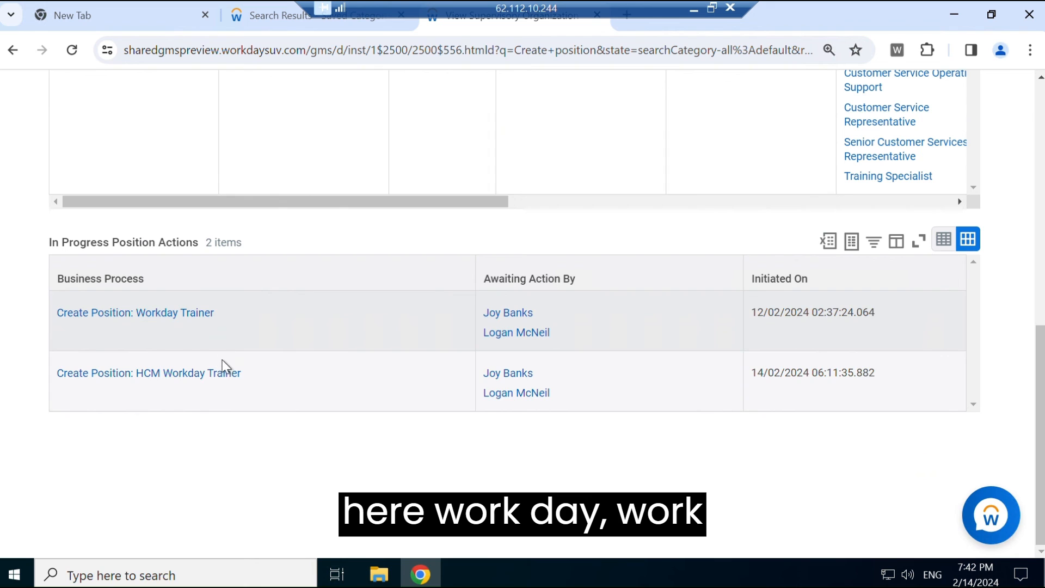
pyautogui.moveTo(134, 390)
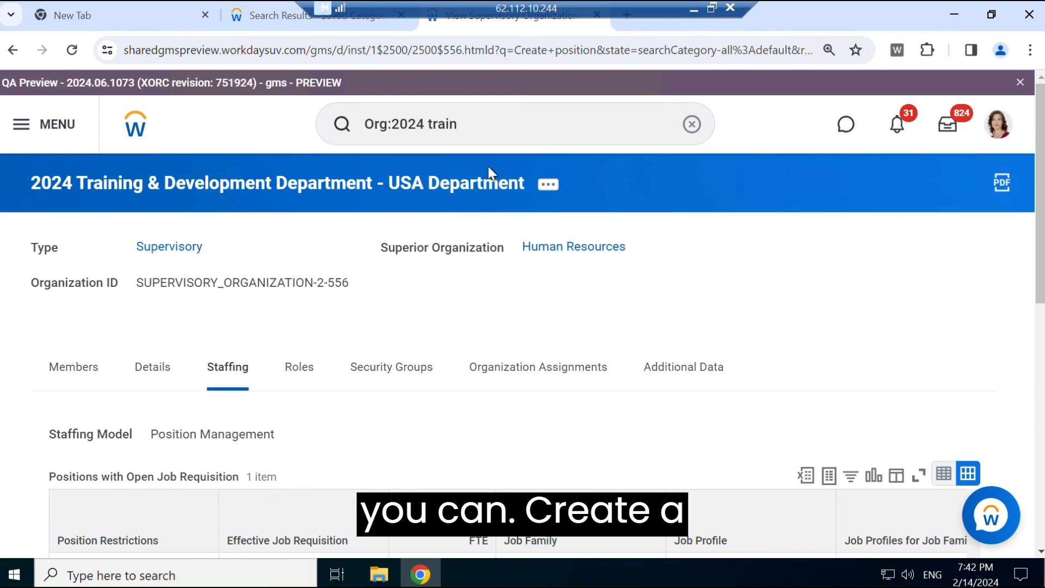
pyautogui.moveTo(615, 152)
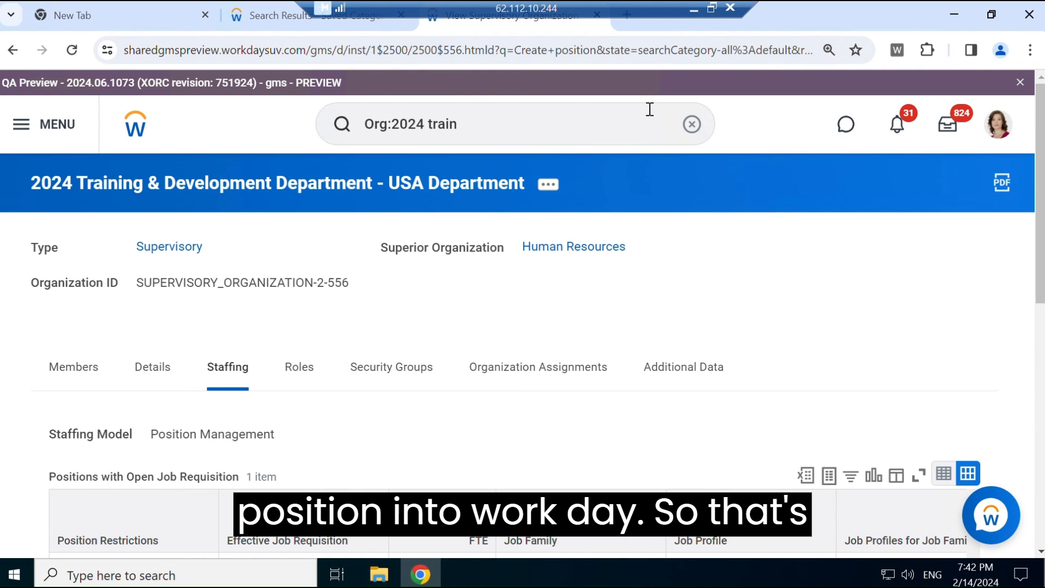
pyautogui.moveTo(677, 105)
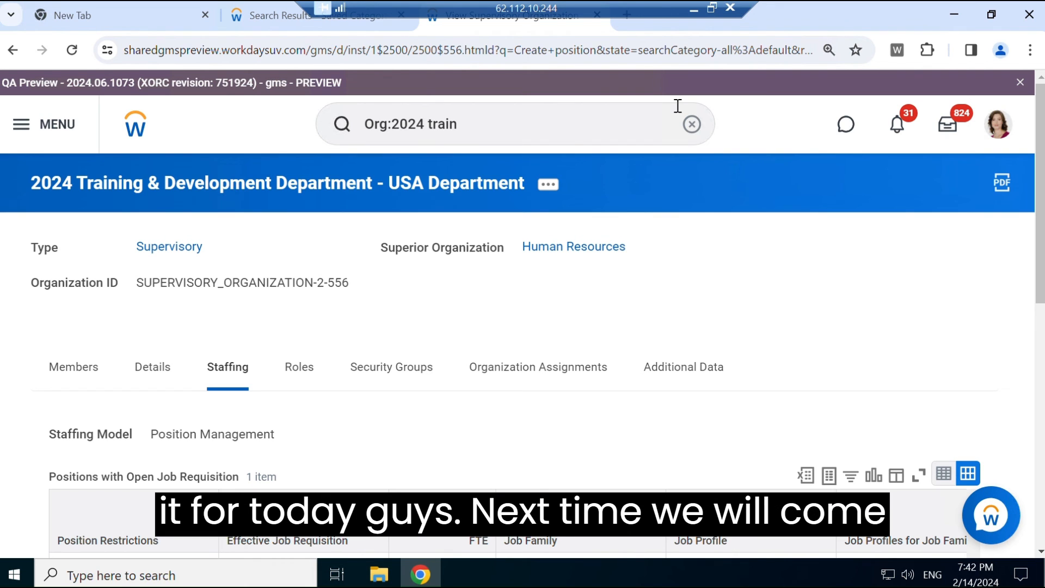
pyautogui.moveTo(954, 14)
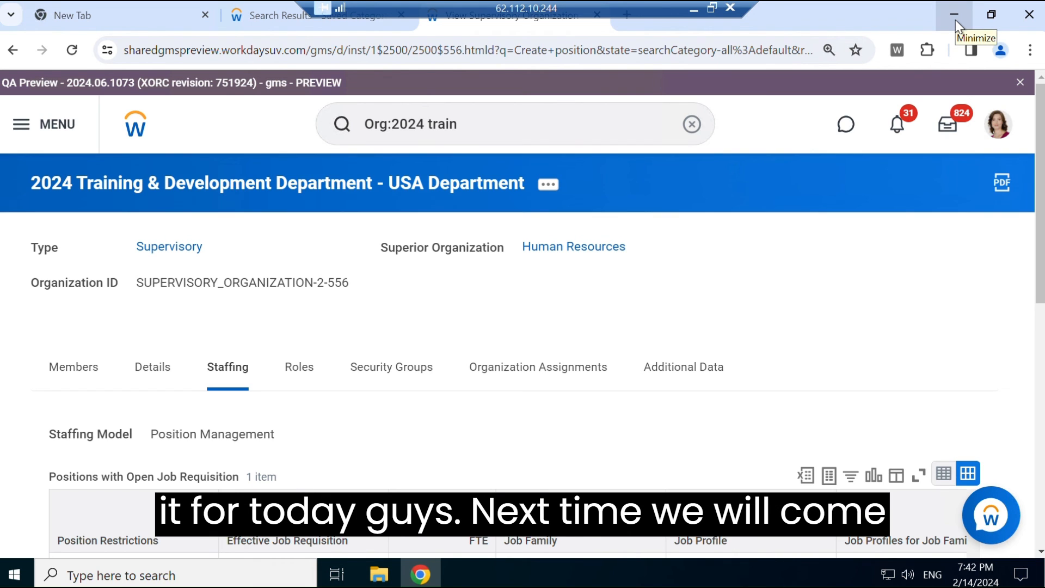